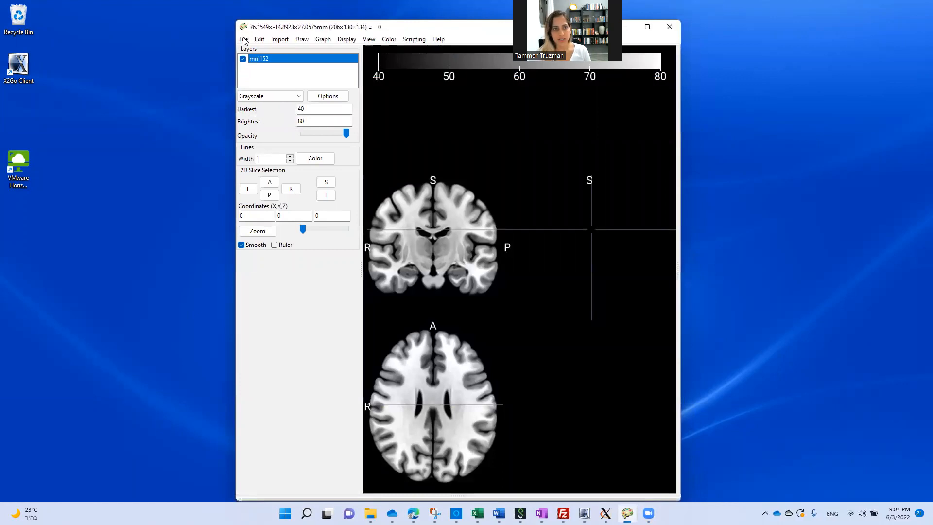
- Load a standard template image from the File menu's template list
left_click(243, 39)
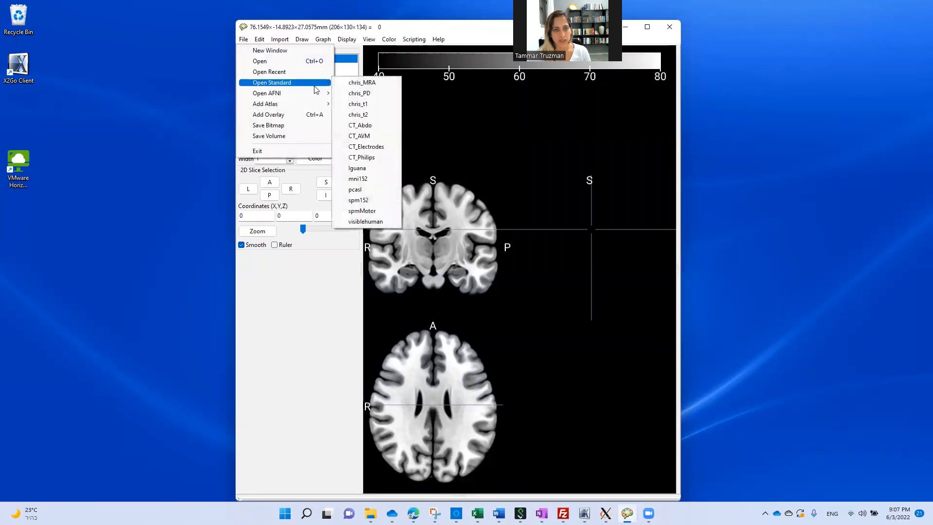
left_click(355, 189)
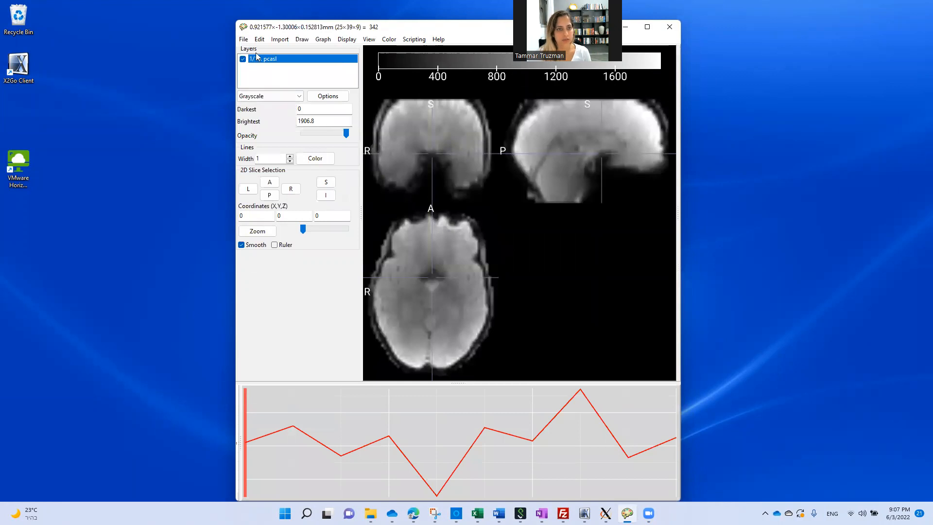
left_click(243, 39)
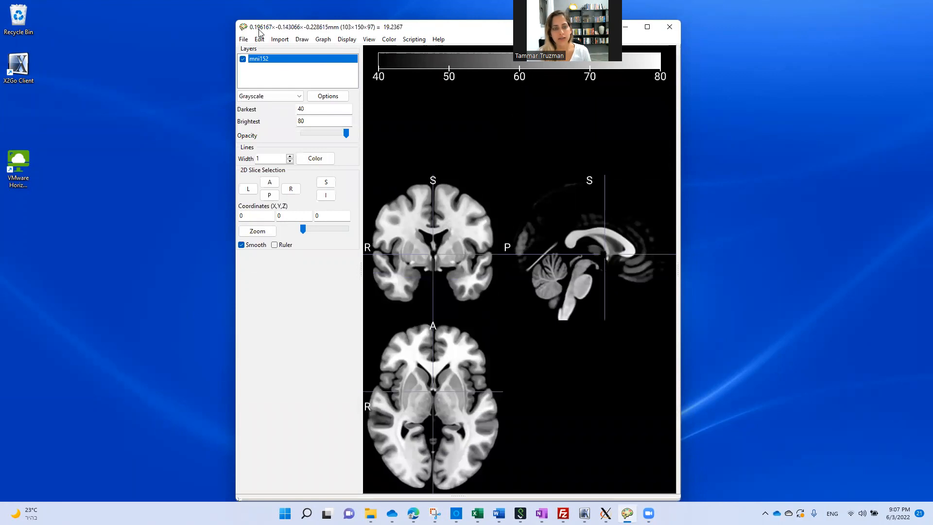
mouse_move(325, 34)
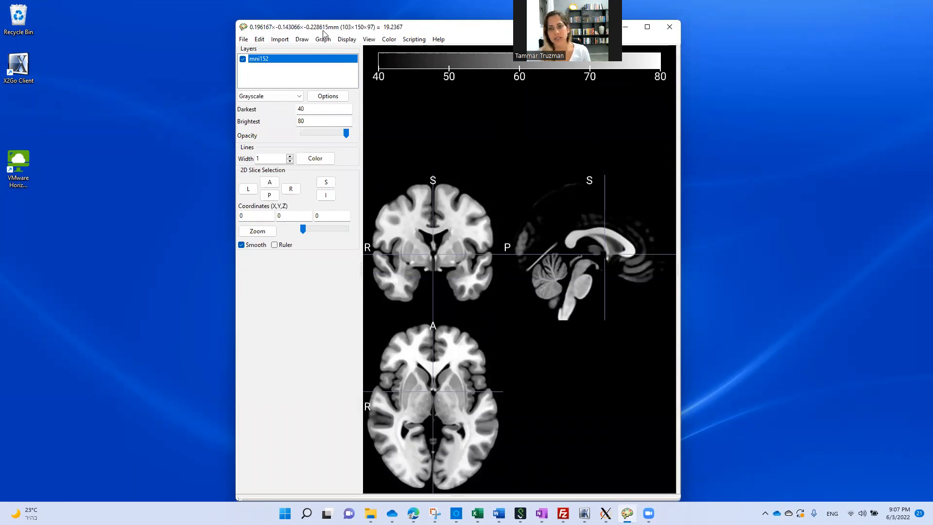
mouse_move(348, 33)
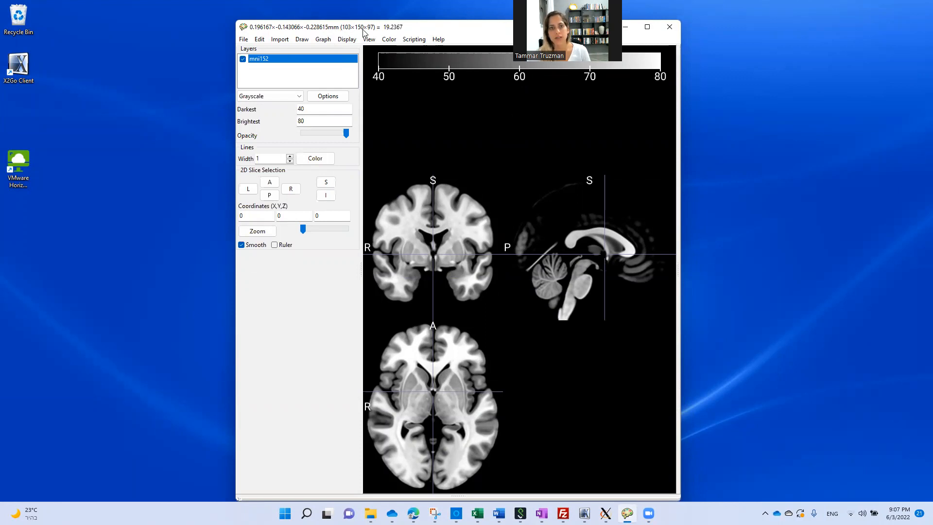
mouse_move(433, 357)
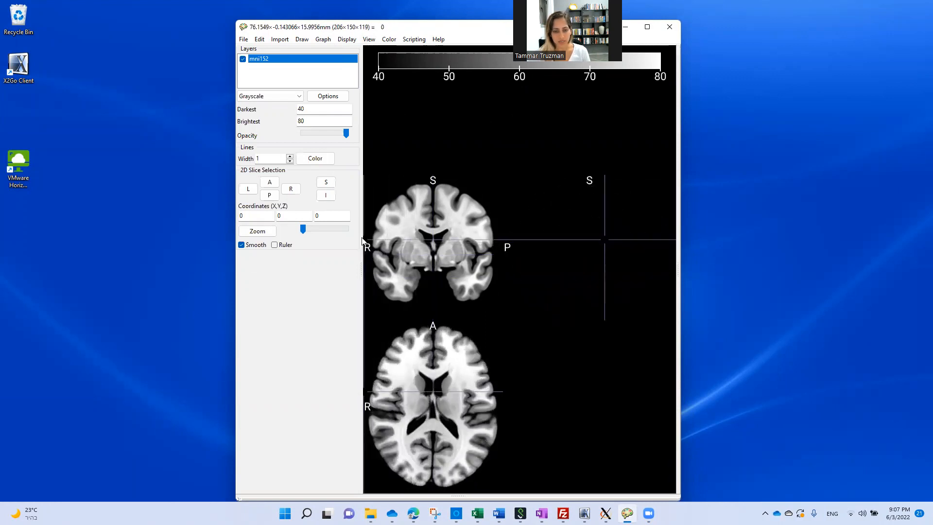
- Move the crosshair through axial, coronal and sagittal slices to inspect the template brain
left_click(421, 243)
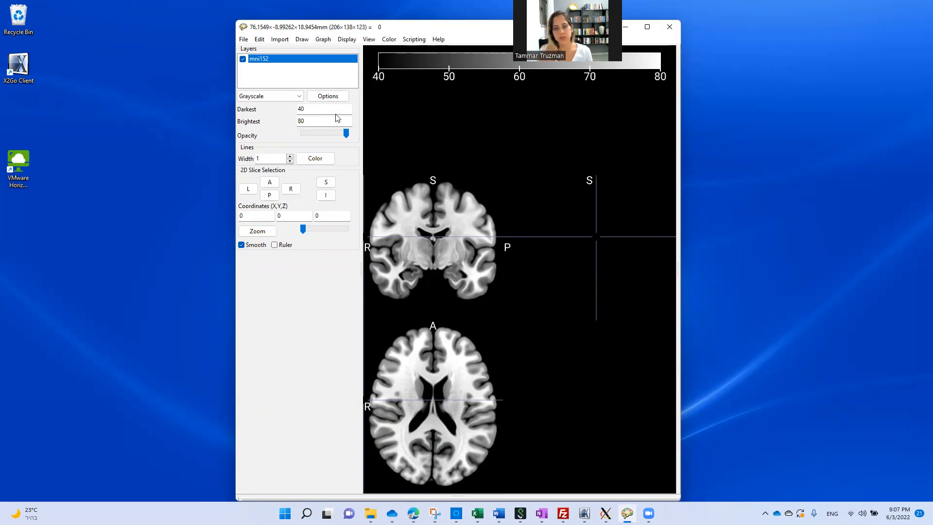
left_click(433, 240)
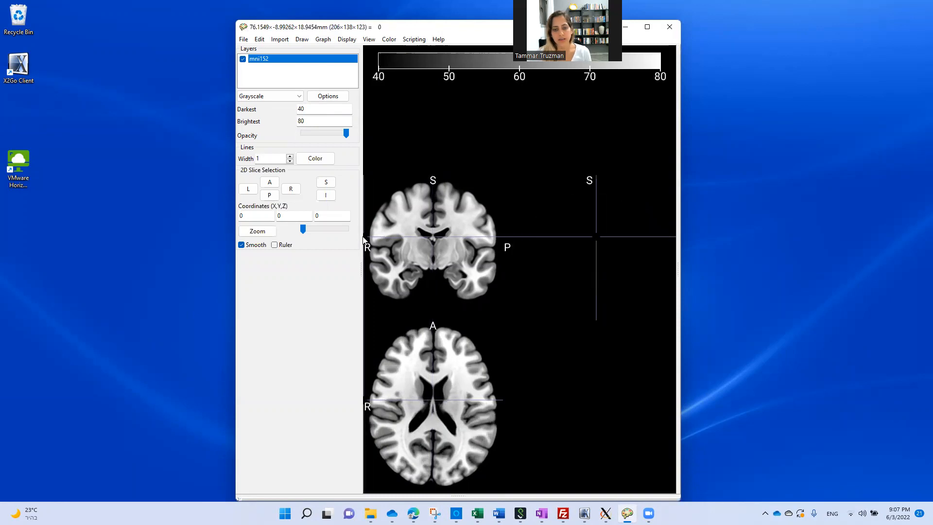
mouse_move(369, 249)
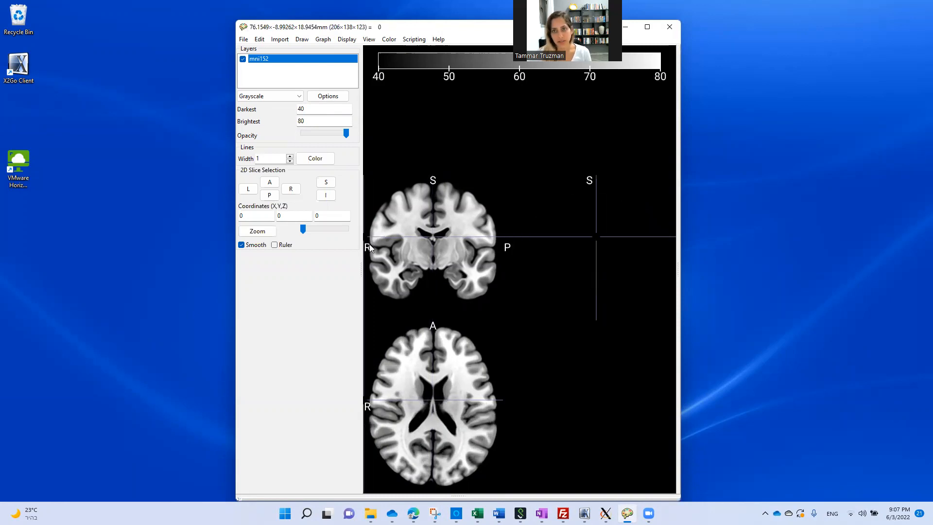
left_click(454, 241)
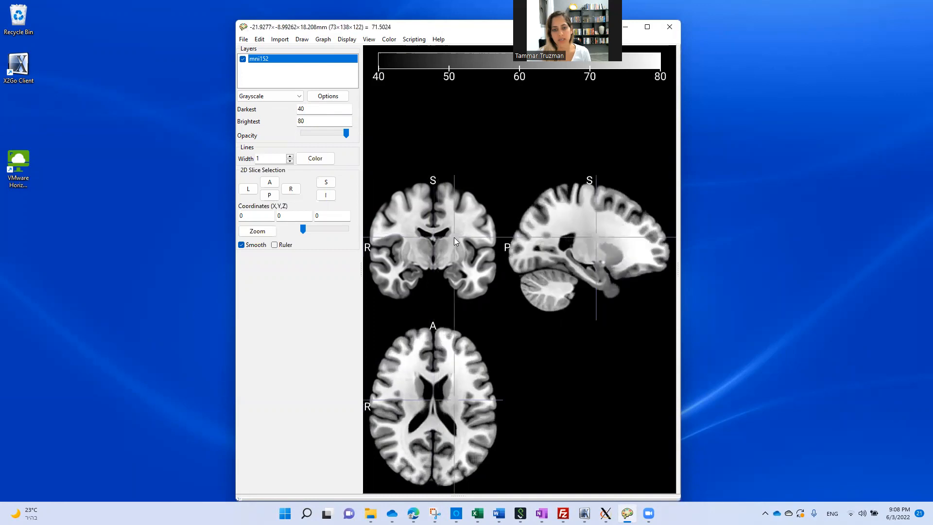
left_click(488, 235)
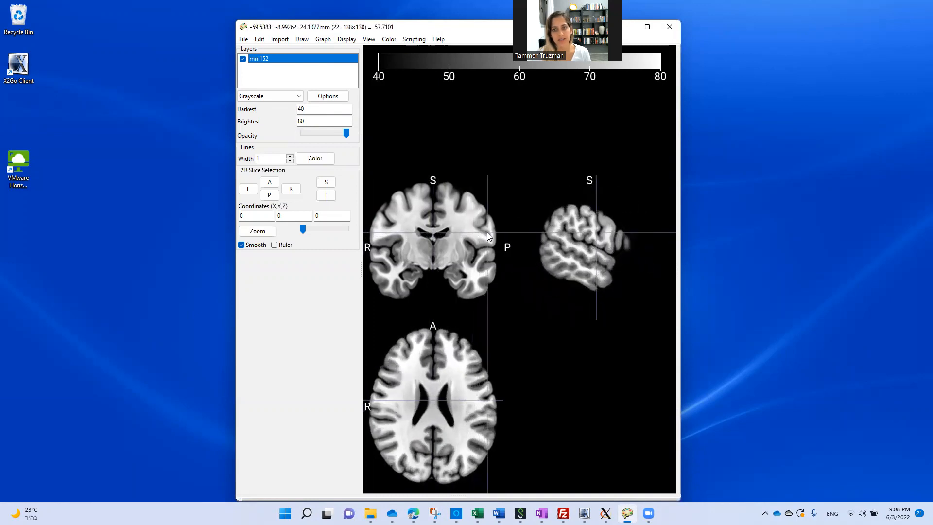
left_click(489, 236)
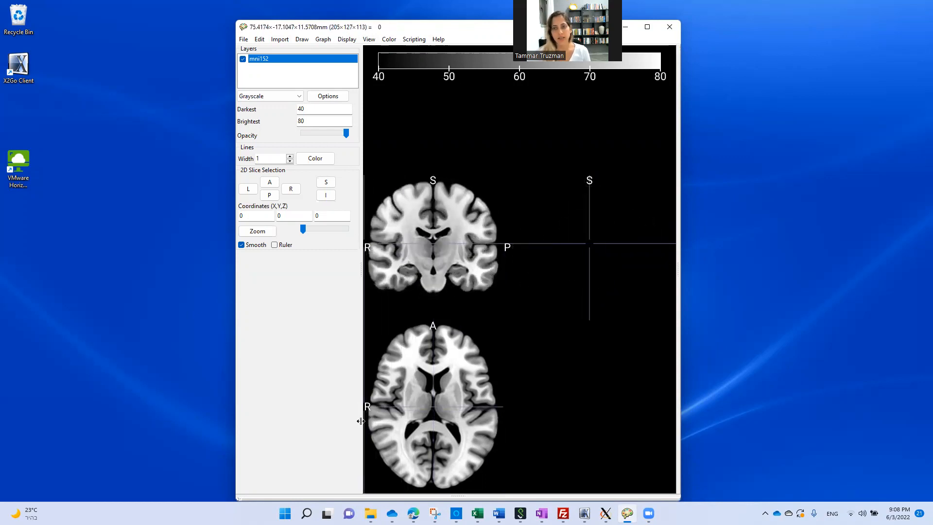
mouse_move(375, 434)
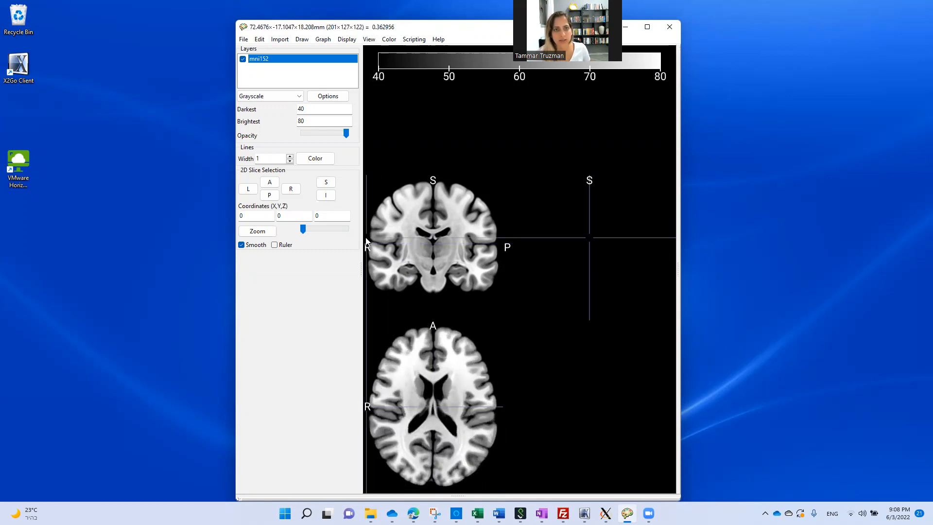
left_click(425, 239)
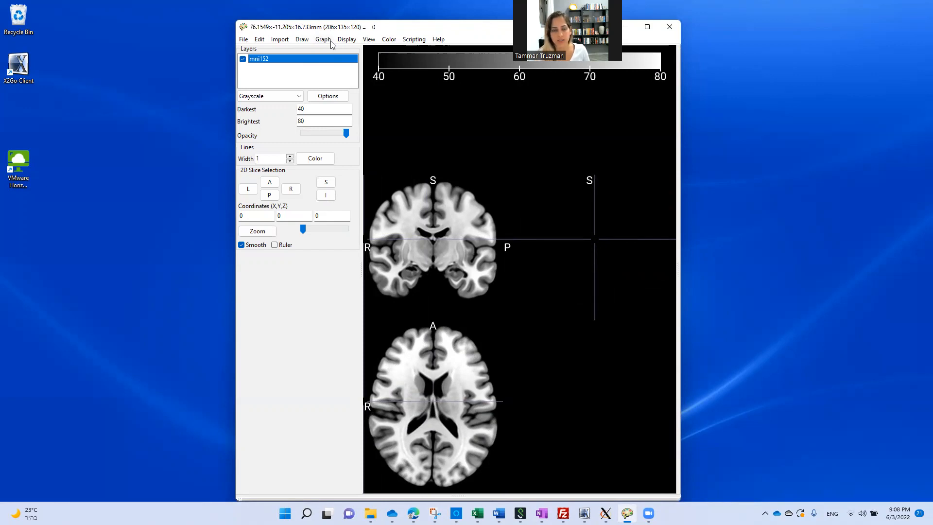
mouse_move(387, 28)
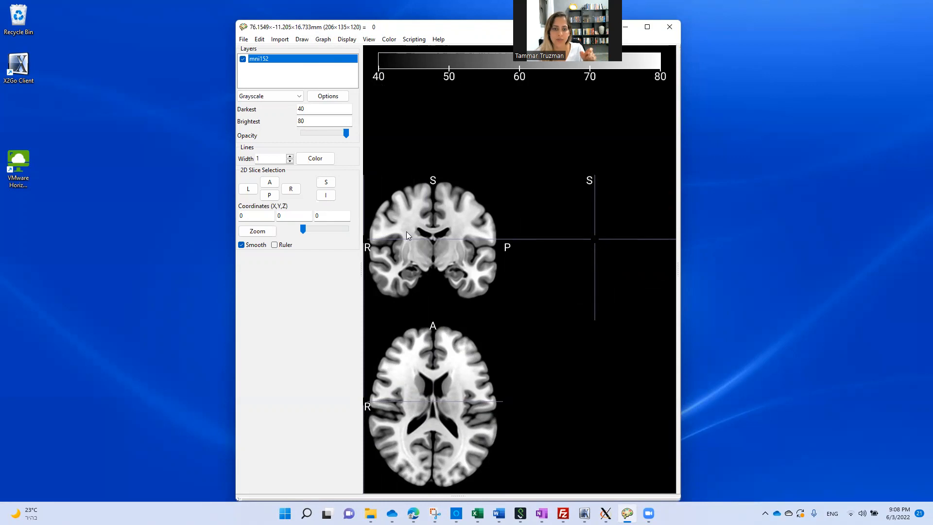
left_click(445, 237)
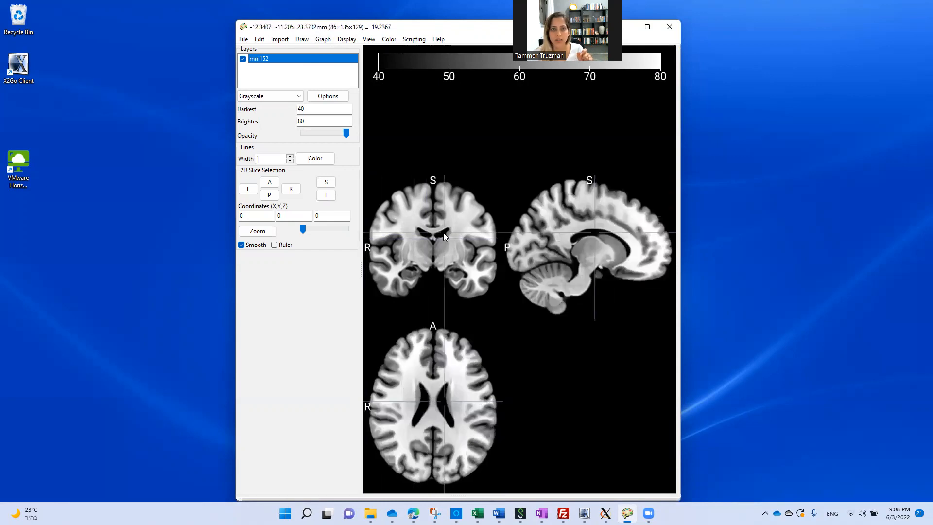
left_click(439, 237)
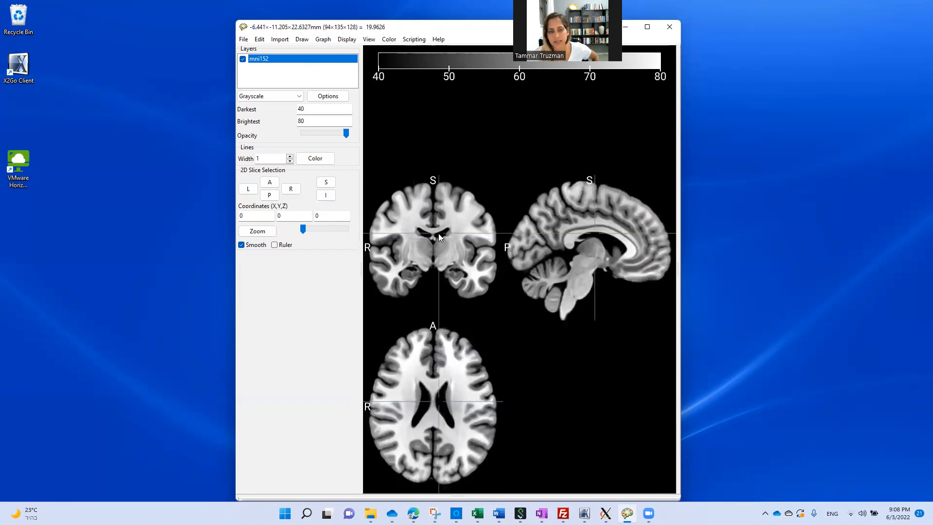
left_click(463, 218)
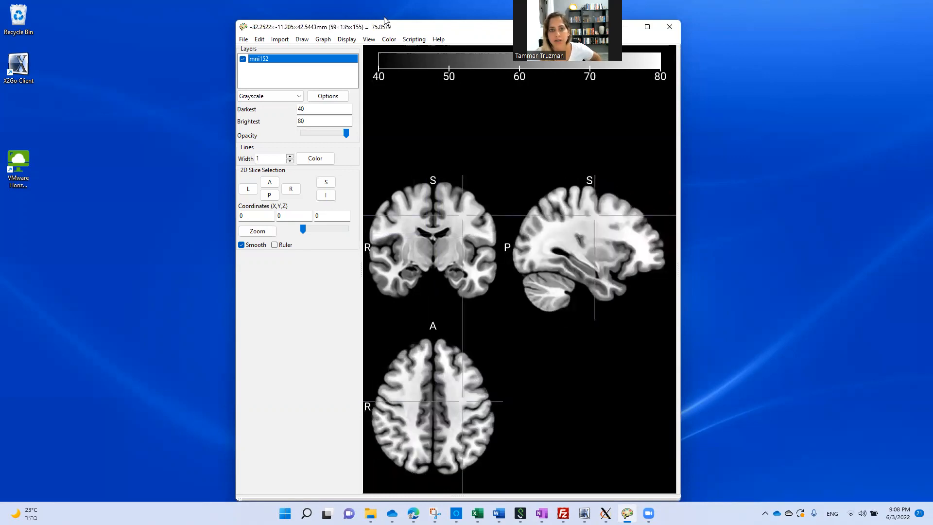
mouse_move(350, 58)
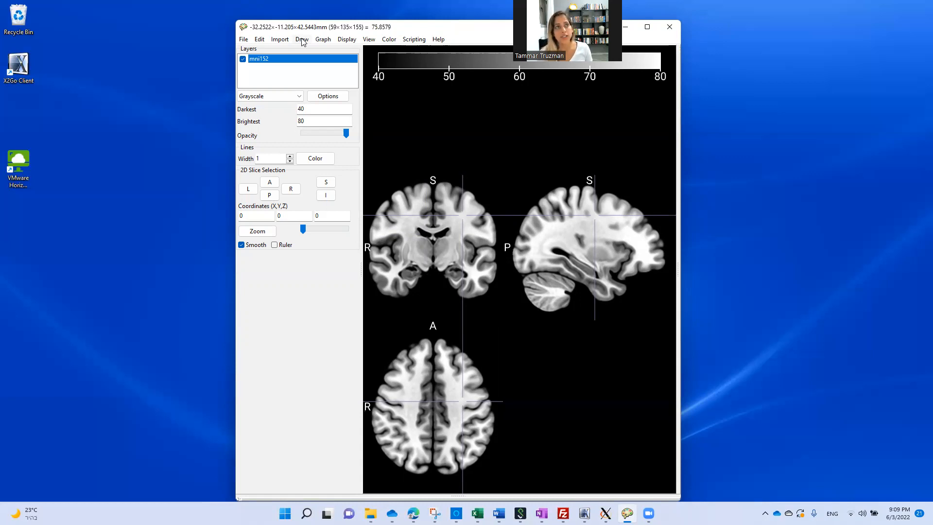
mouse_move(237, 4)
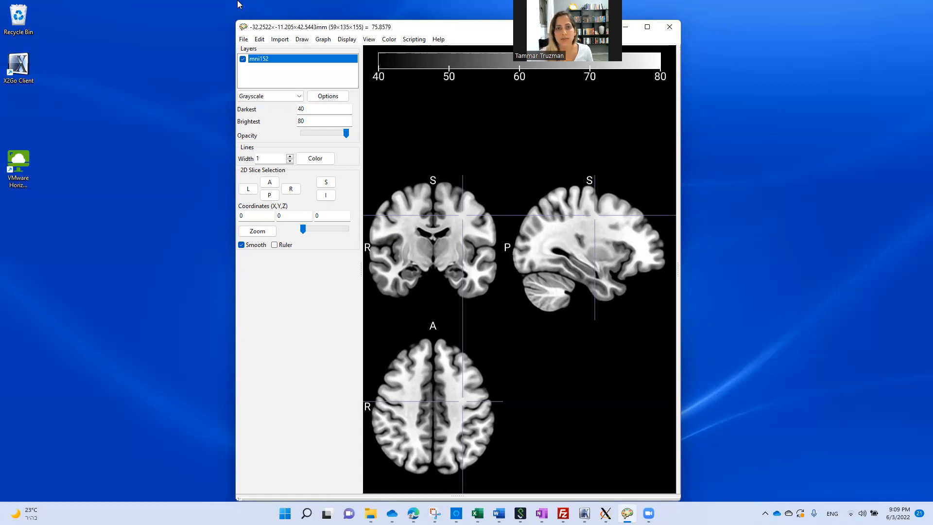
mouse_move(423, 37)
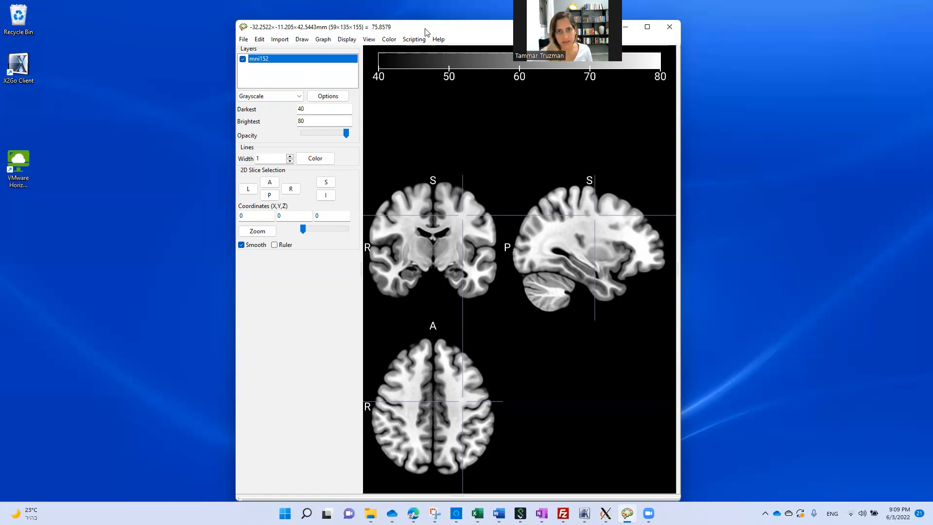
- Load sub9_lesionmap as a VOI from the lesion maps folder and navigate to the red lesion
left_click(301, 38)
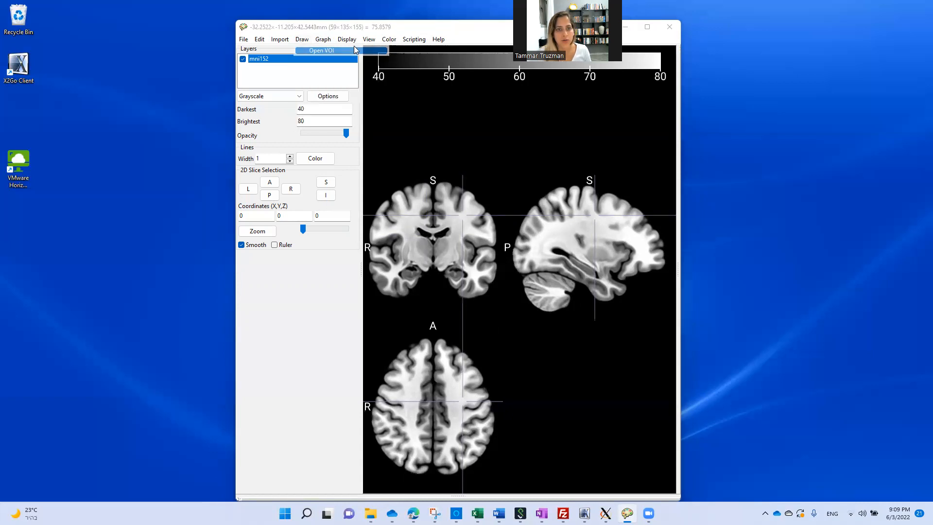
left_click(324, 50)
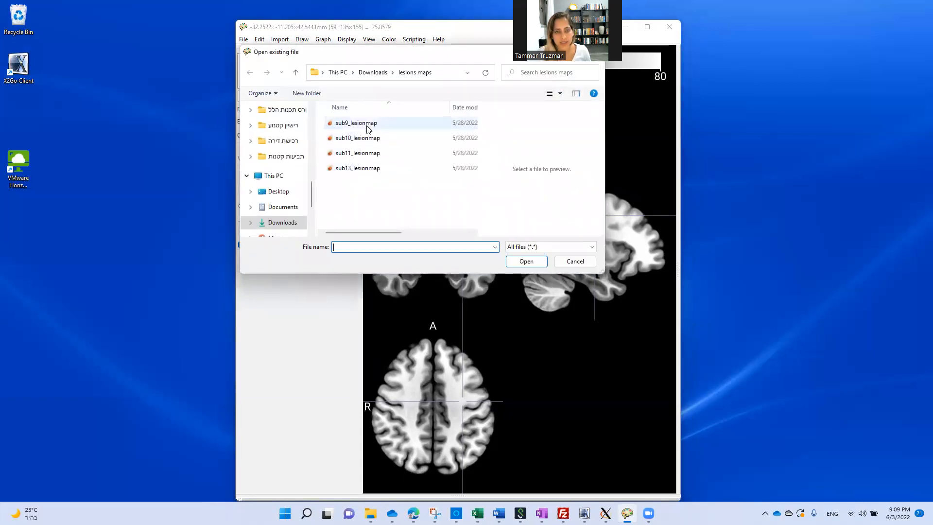
left_click(575, 260)
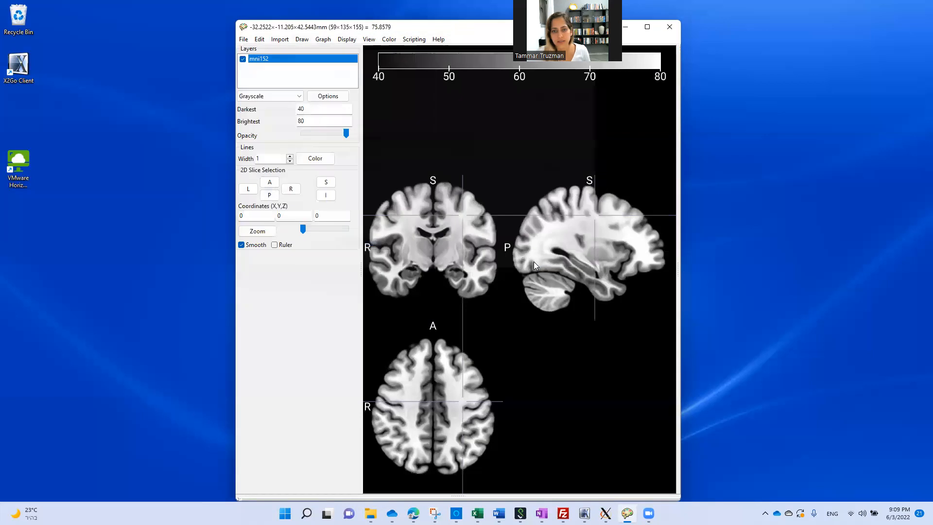
left_click(591, 200)
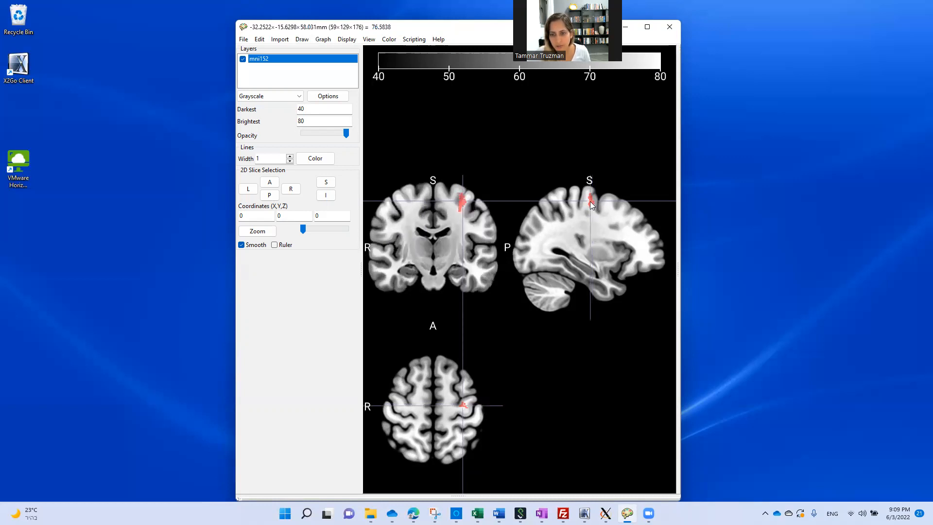
mouse_move(463, 205)
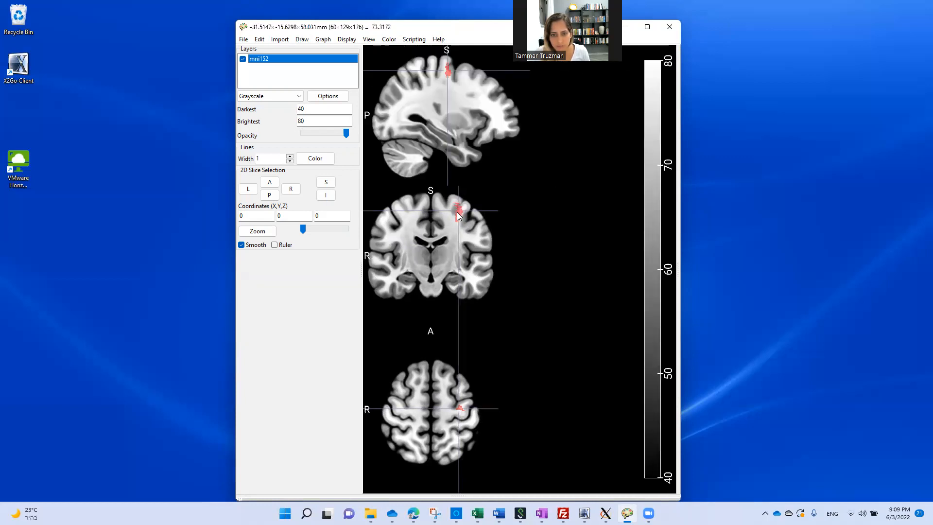
left_click(447, 79)
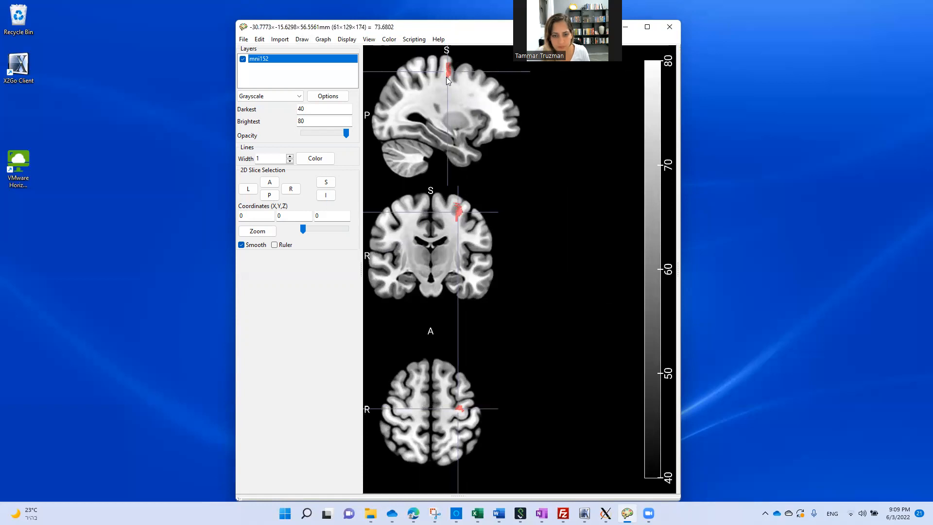
left_click(459, 407)
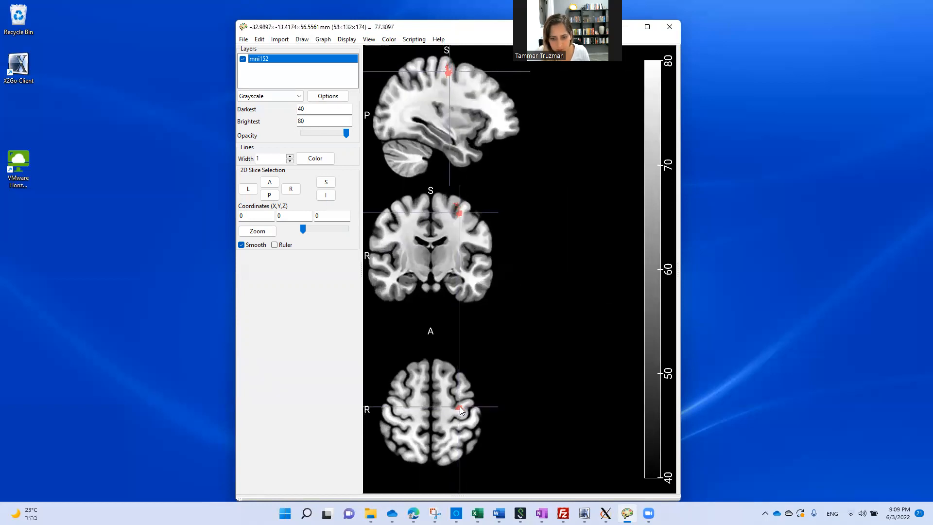
mouse_move(310, 74)
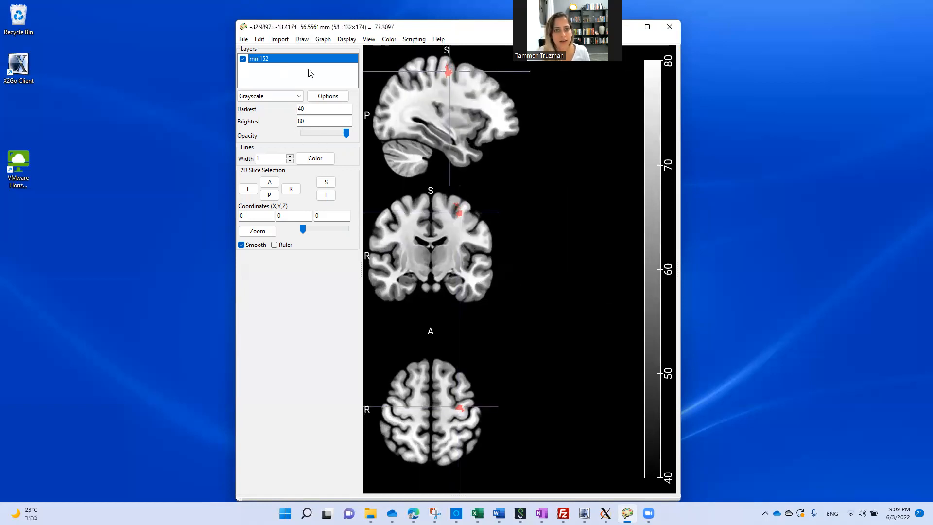
left_click(448, 71)
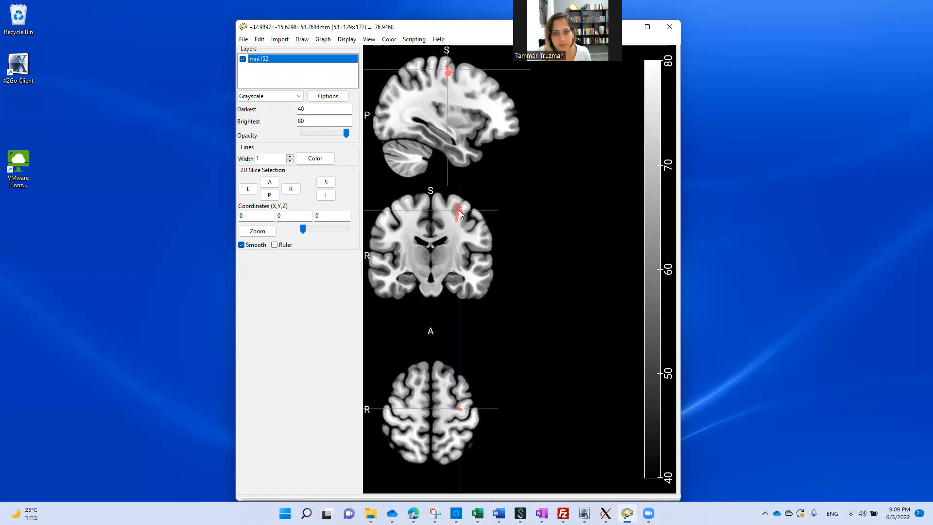
left_click(458, 211)
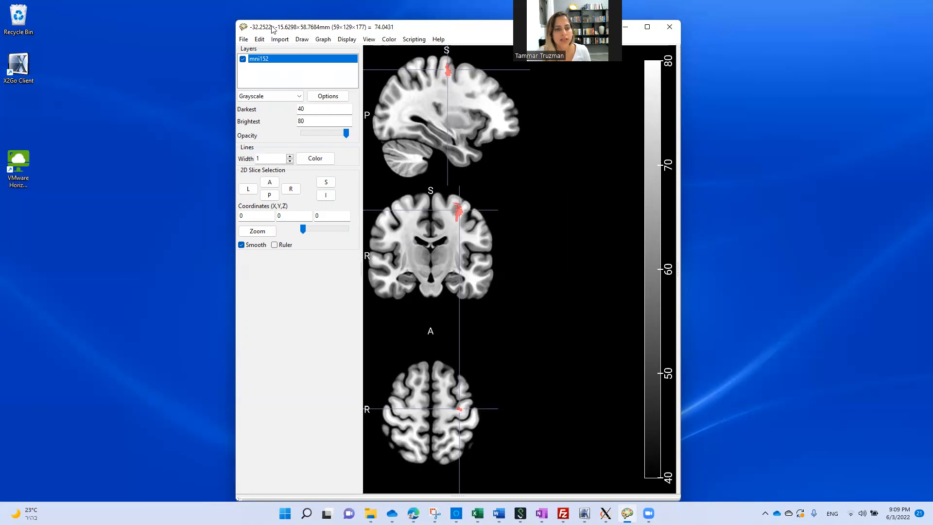
mouse_move(456, 102)
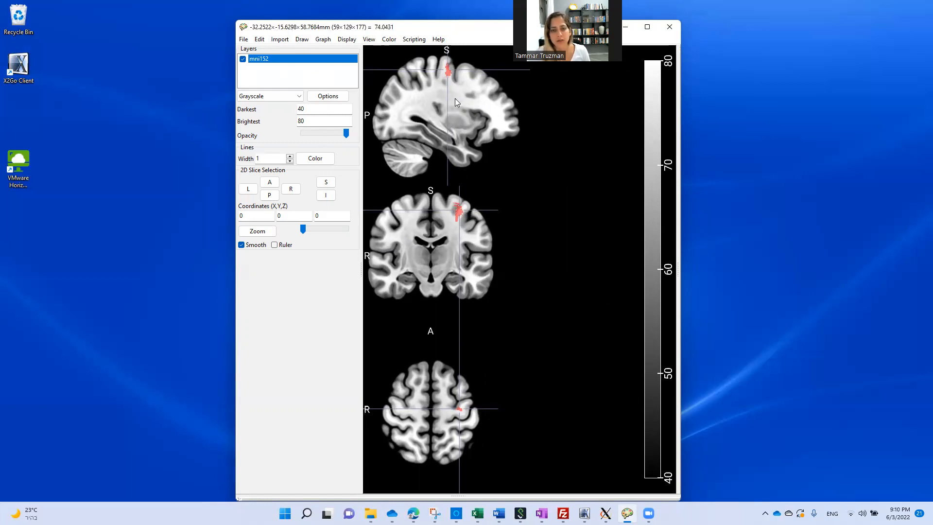
mouse_move(440, 109)
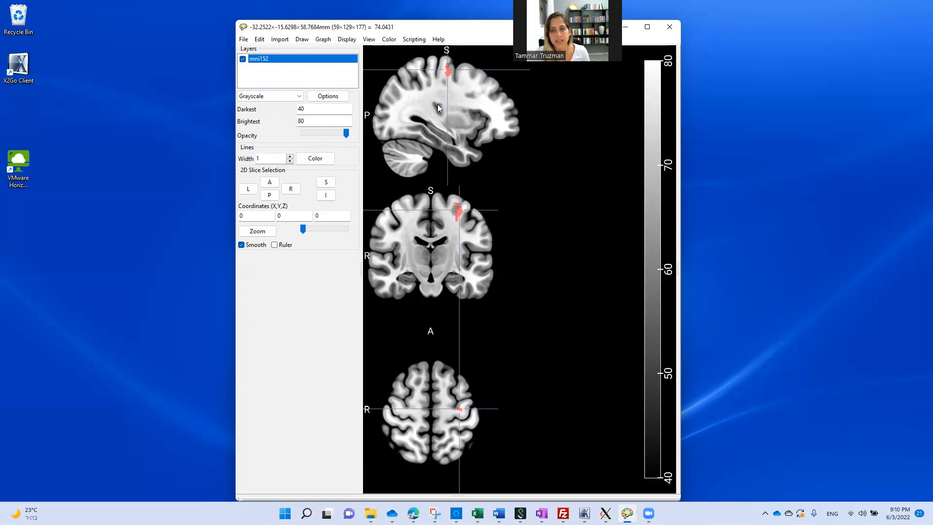
mouse_move(448, 175)
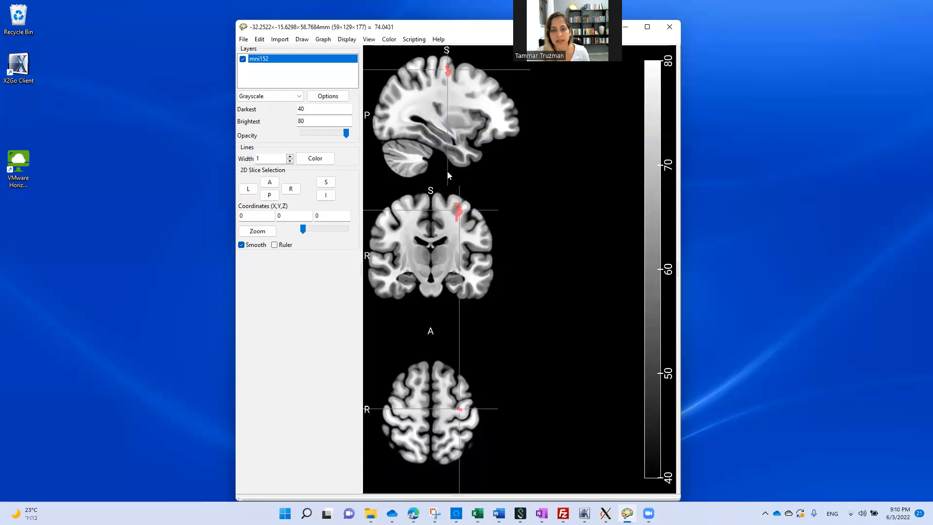
mouse_move(460, 219)
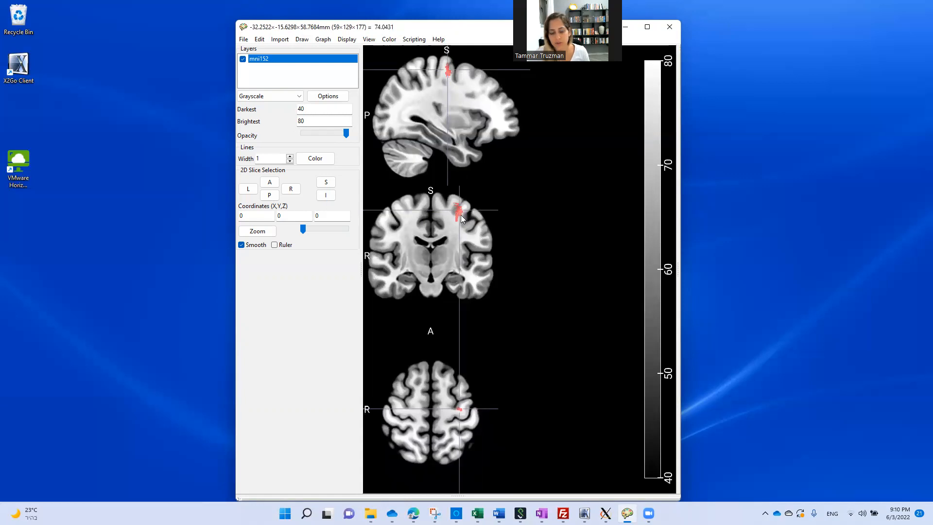
mouse_move(457, 224)
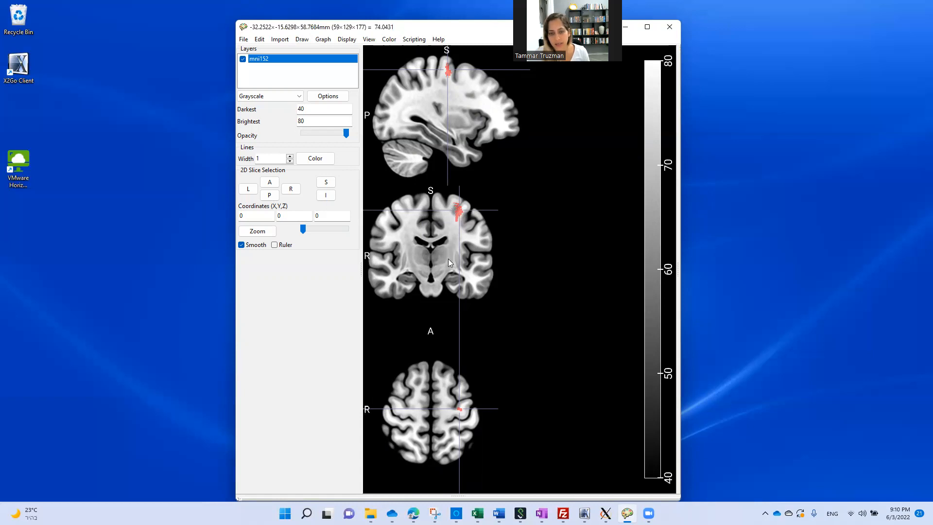
mouse_move(457, 393)
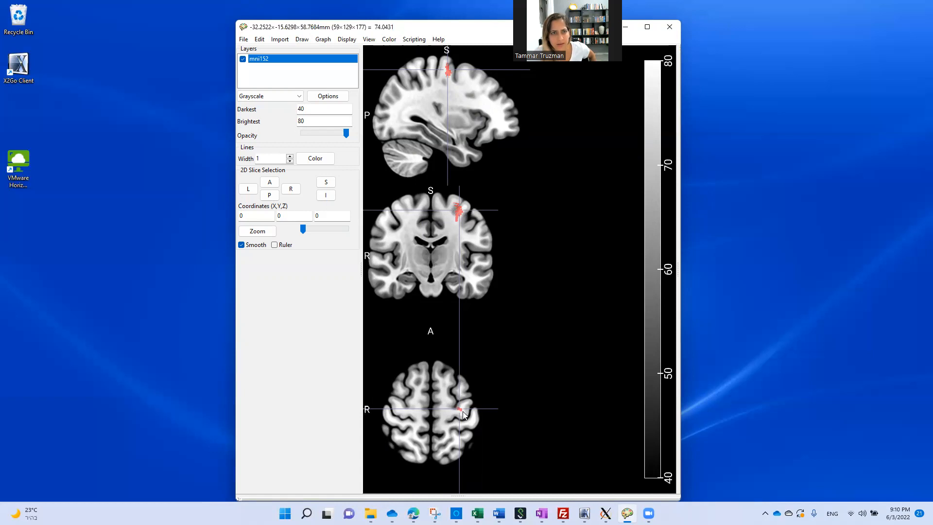
mouse_move(474, 205)
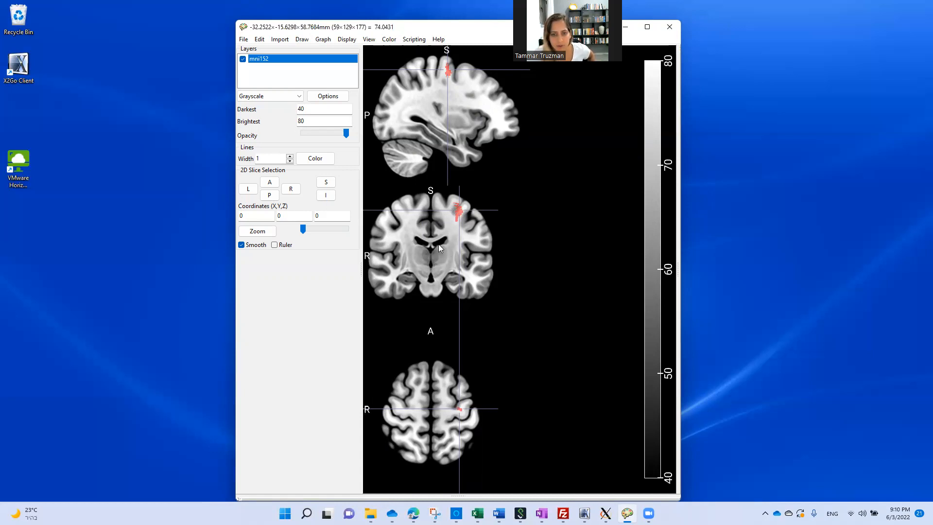
mouse_move(411, 156)
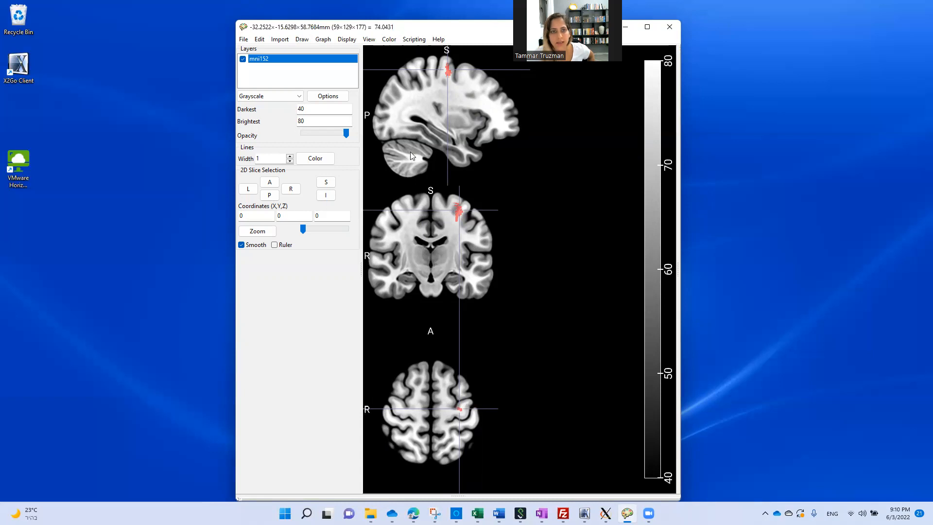
mouse_move(370, 30)
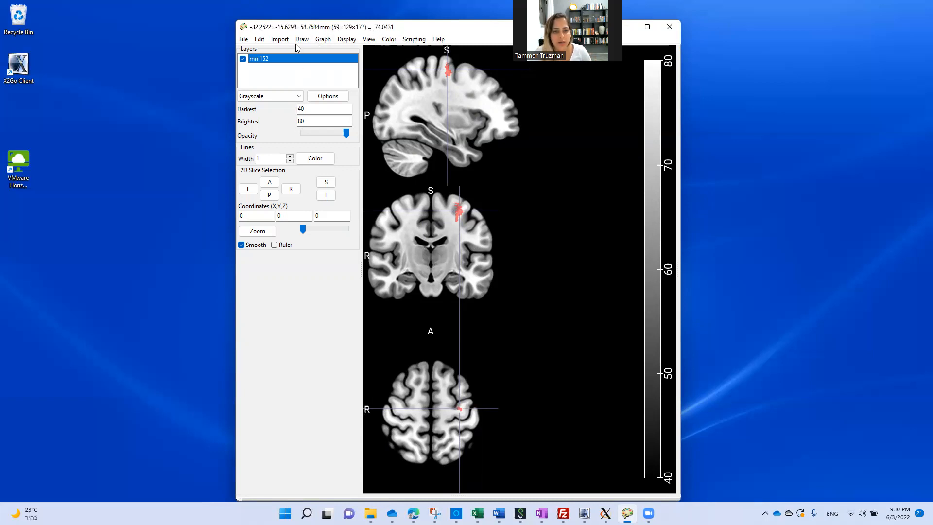
- Run Draw > Advanced > Descriptives and locate the lesion VOI label in the results
left_click(301, 39)
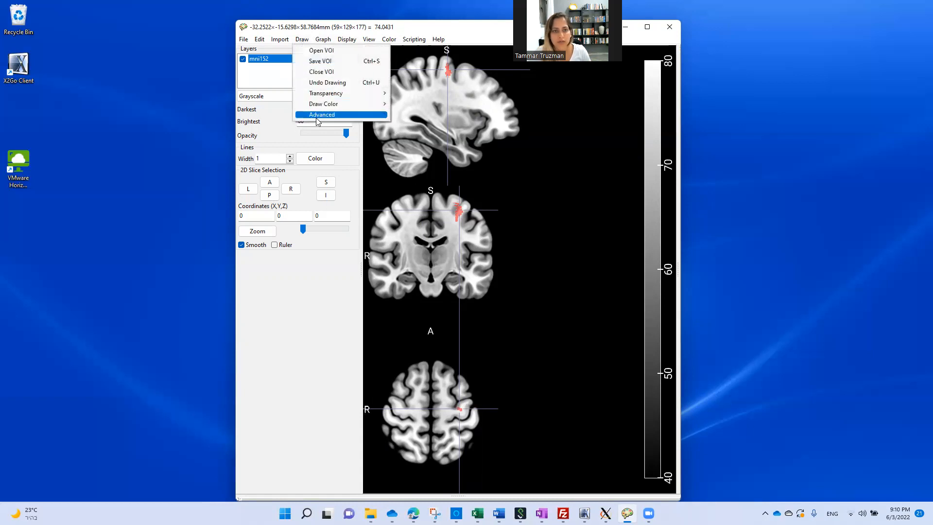
left_click(320, 114)
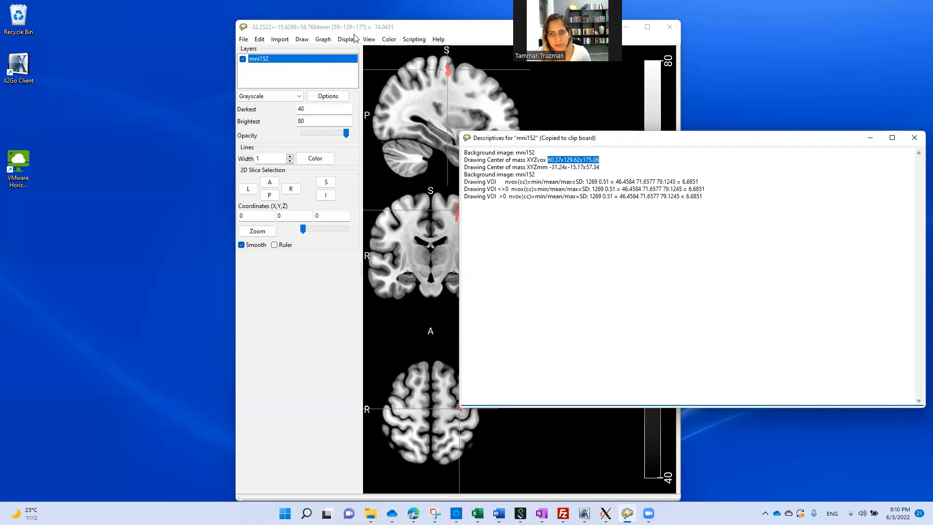
mouse_move(583, 169)
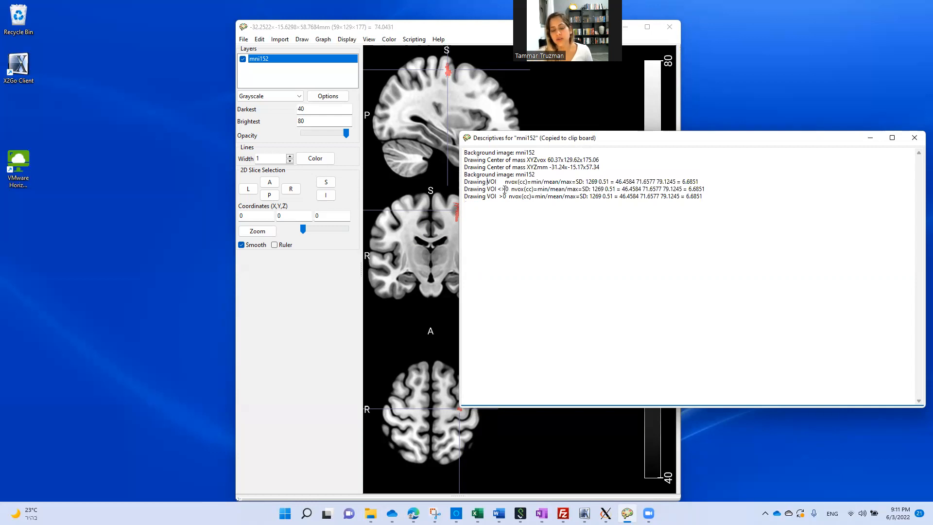
double_click(501, 189)
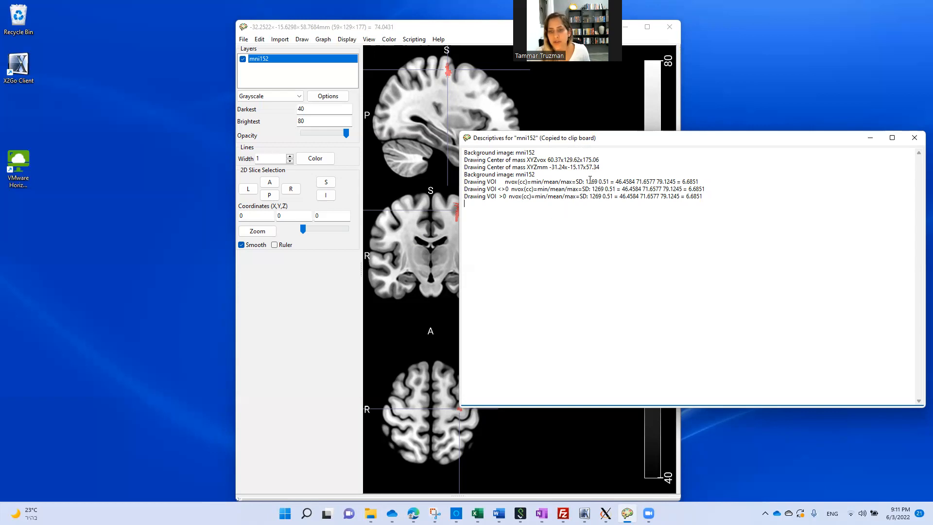
- Review the 1269-voxel count, 0.51 cc volume and mean intensity values, then clear the highlighting
double_click(591, 180)
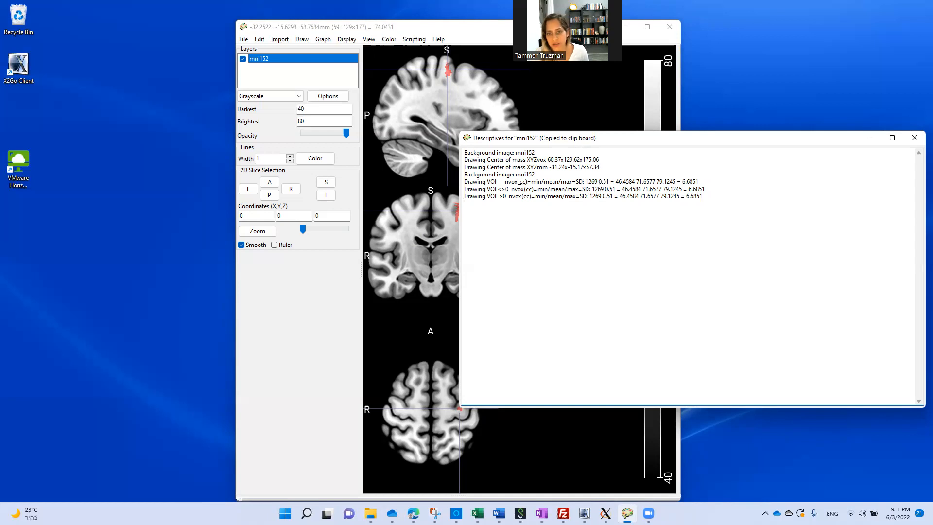
double_click(520, 182)
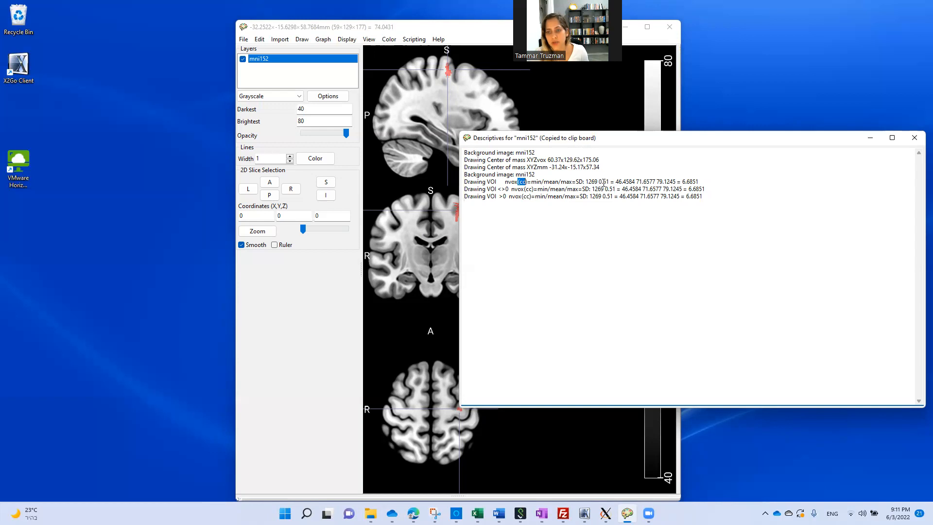
double_click(604, 180)
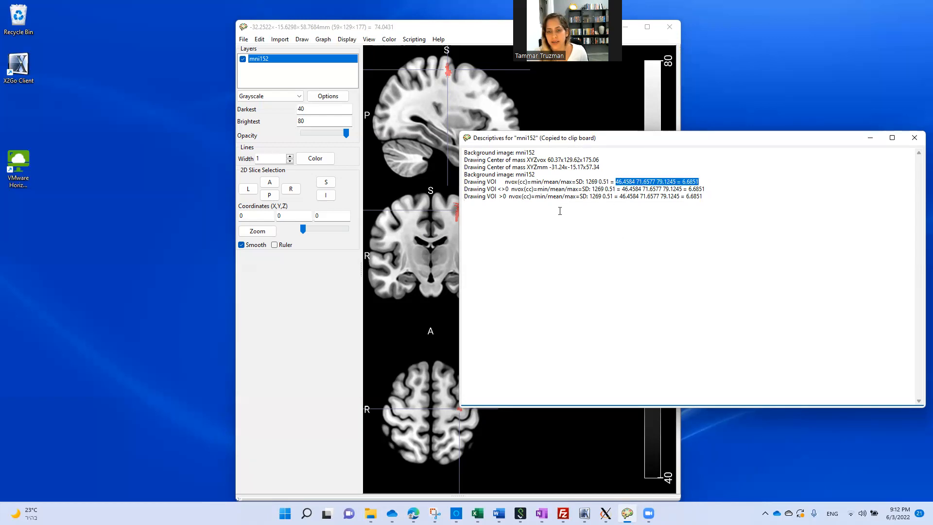
mouse_move(527, 182)
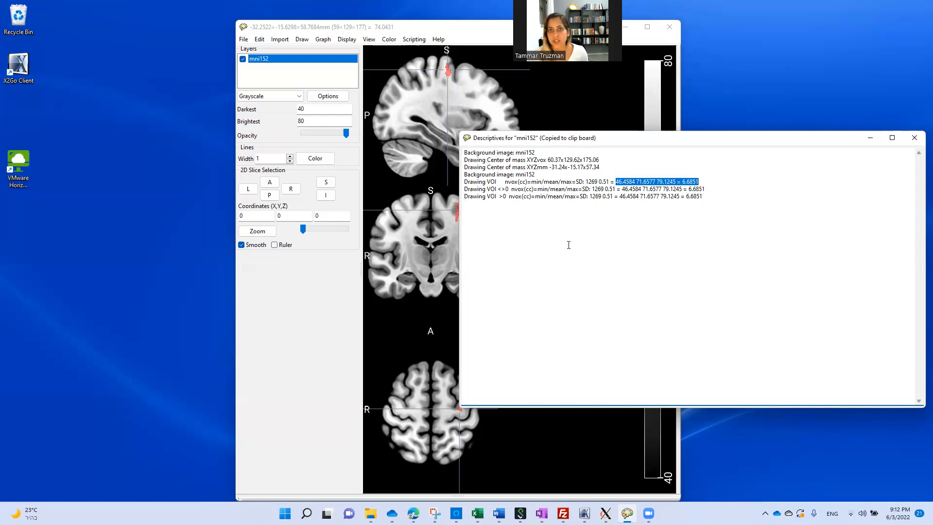
mouse_move(566, 255)
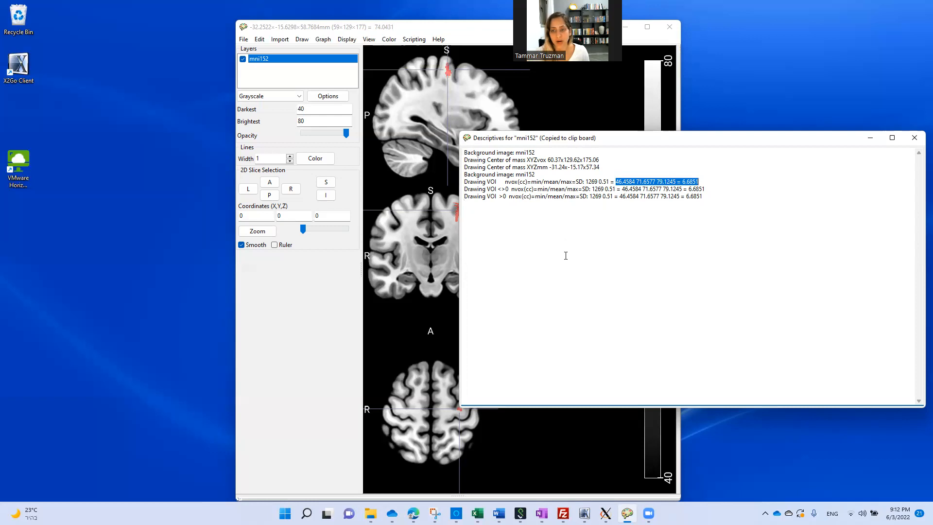
mouse_move(532, 180)
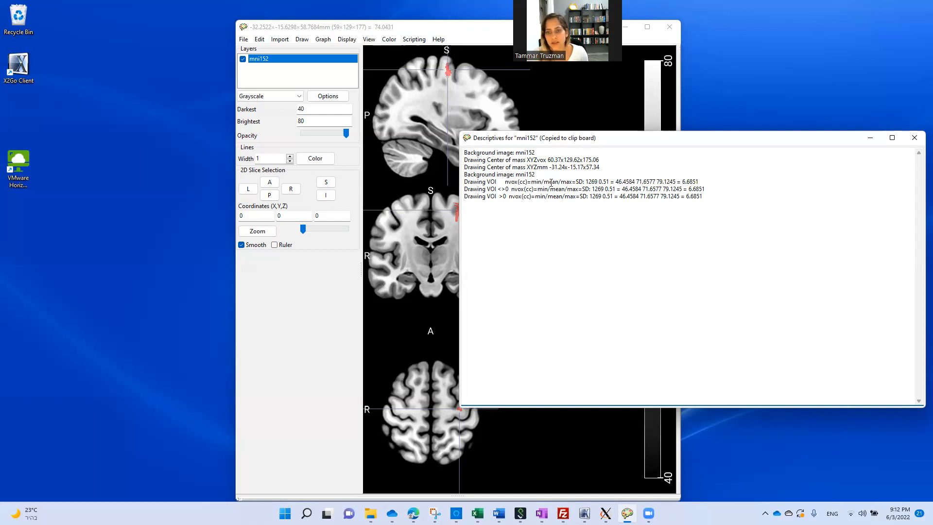
double_click(549, 181)
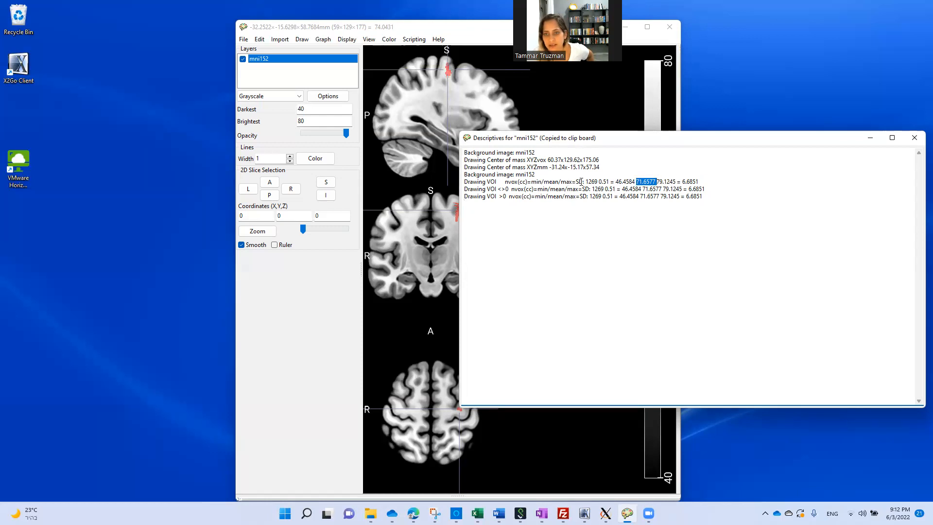
left_click(722, 211)
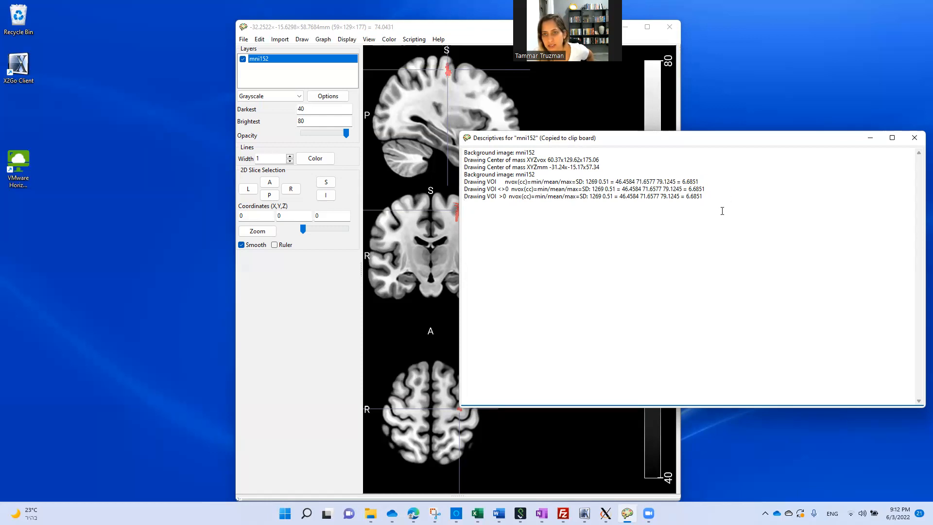
mouse_move(710, 238)
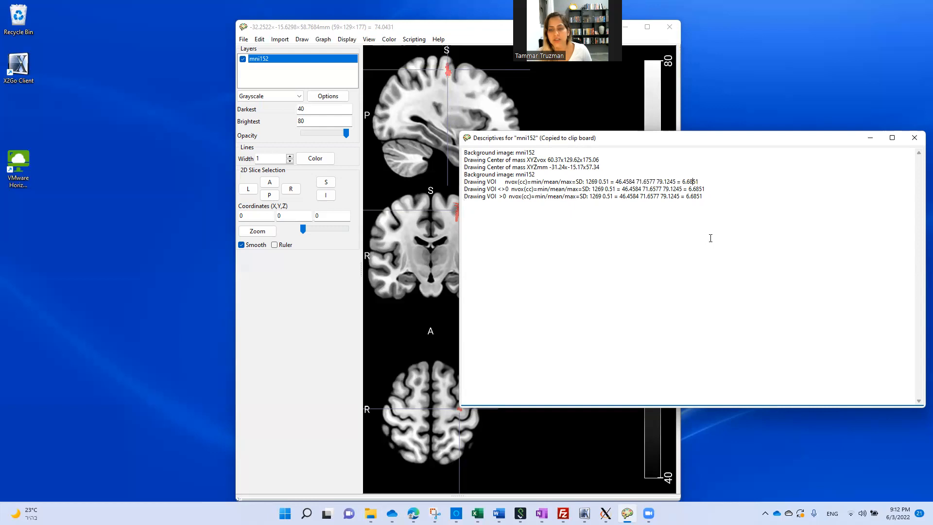
mouse_move(914, 138)
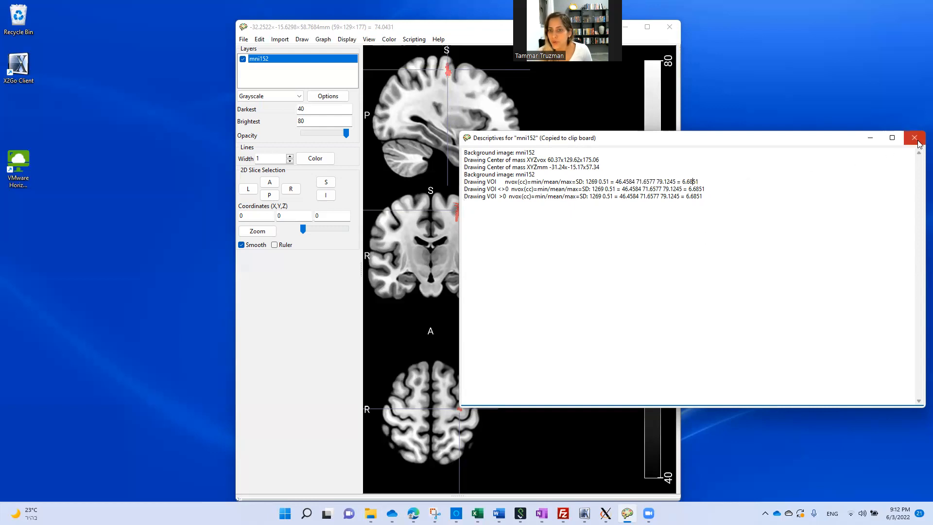
mouse_move(915, 138)
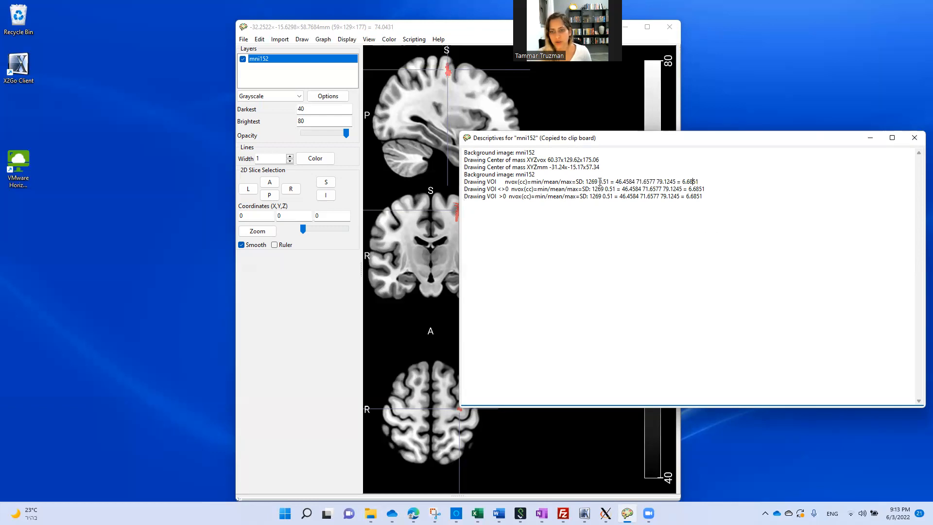
- Show the mni152 header's 0.7375 mm spacing and compute 0.7375³ × 1269 ≈ 509 mm³ lesion volume
double_click(603, 181)
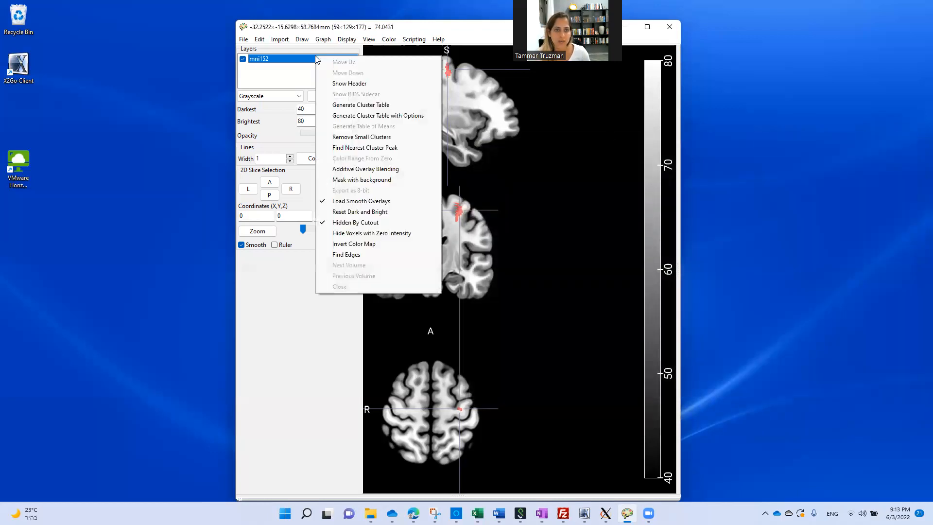
left_click(350, 84)
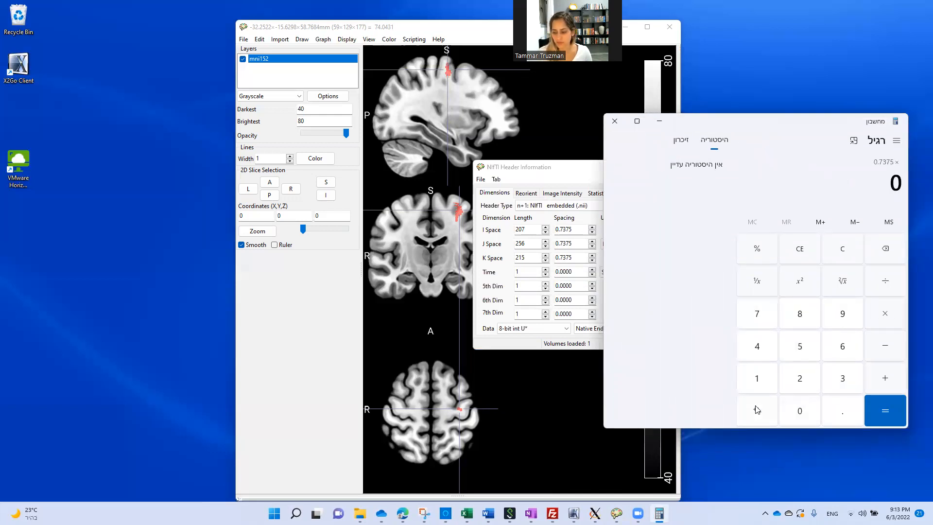
left_click(884, 410)
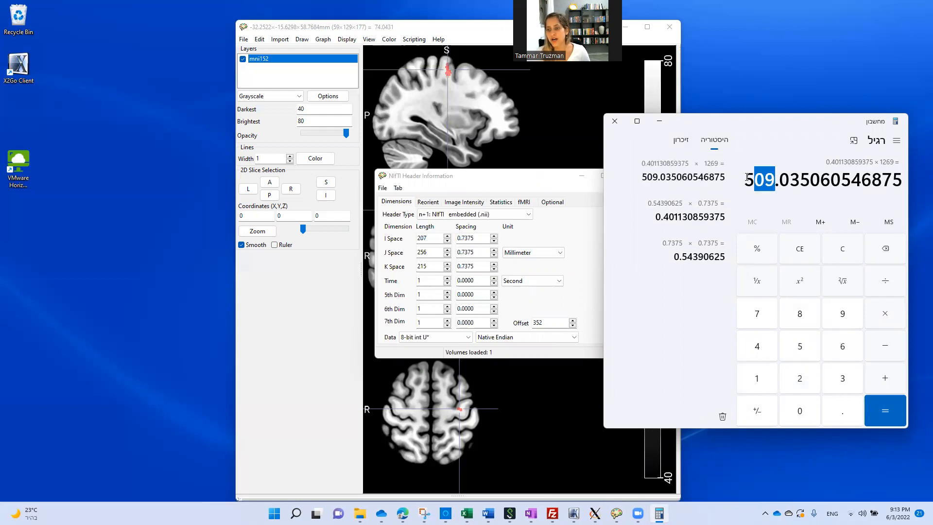
mouse_move(691, 140)
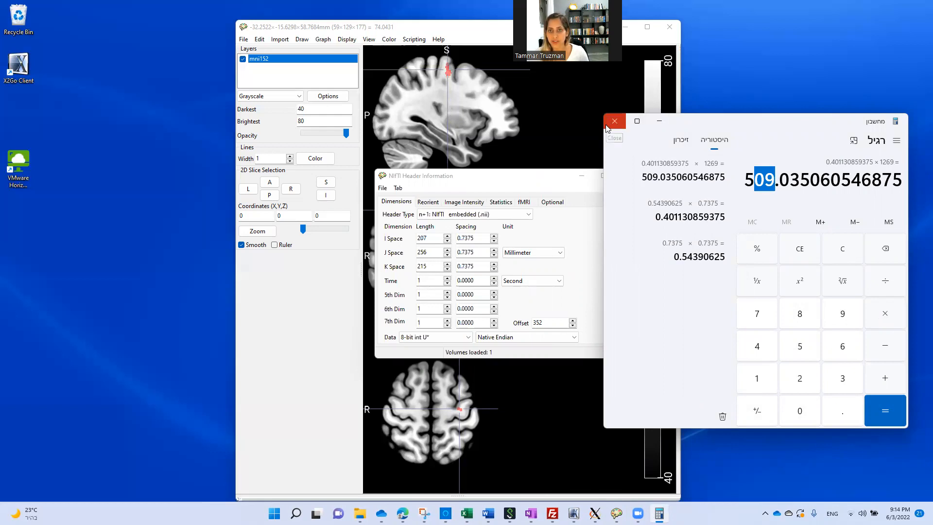
left_click(614, 120)
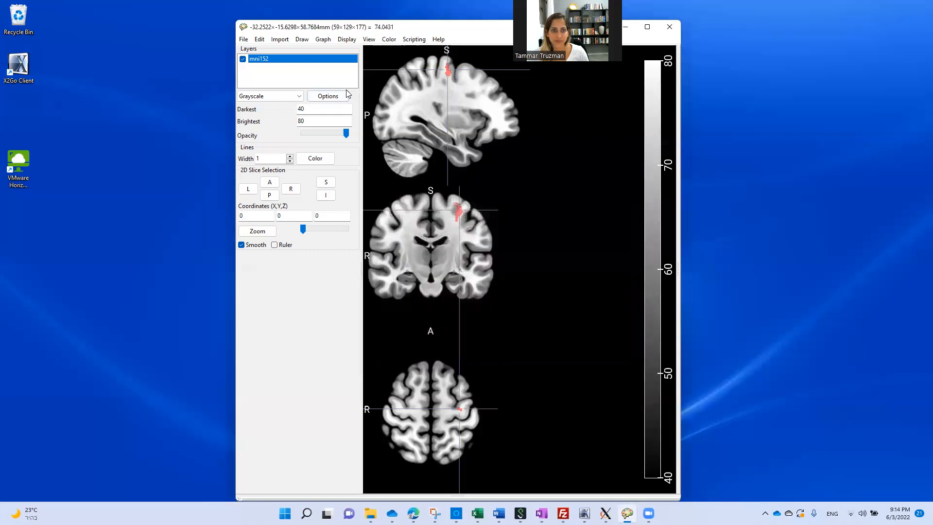
mouse_move(396, 209)
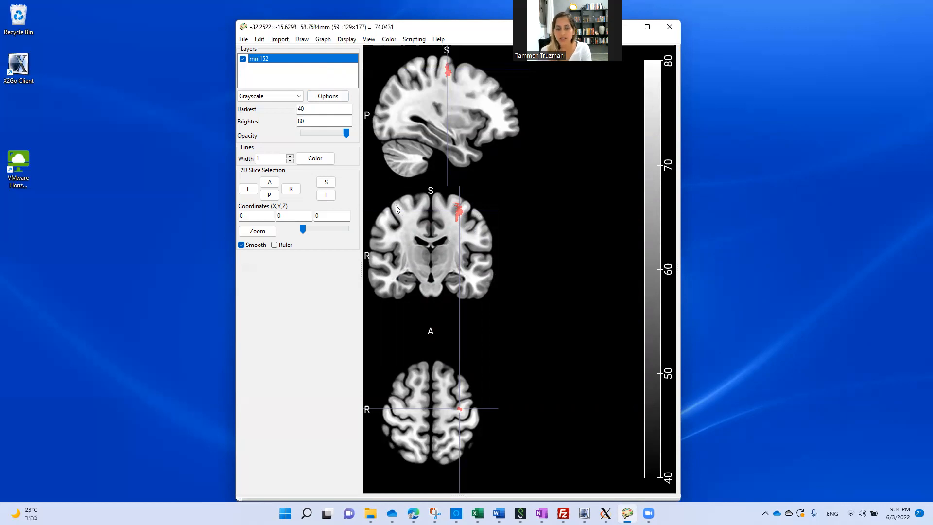
mouse_move(583, 240)
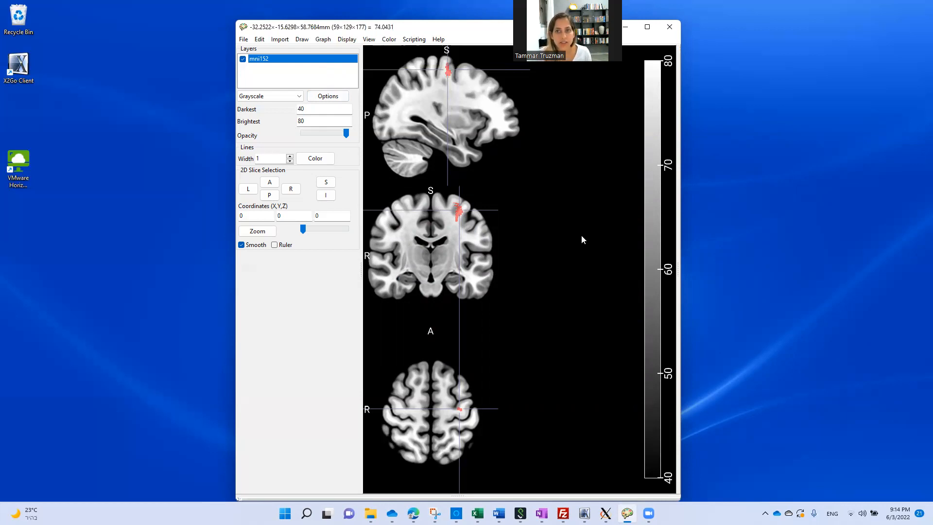
mouse_move(428, 124)
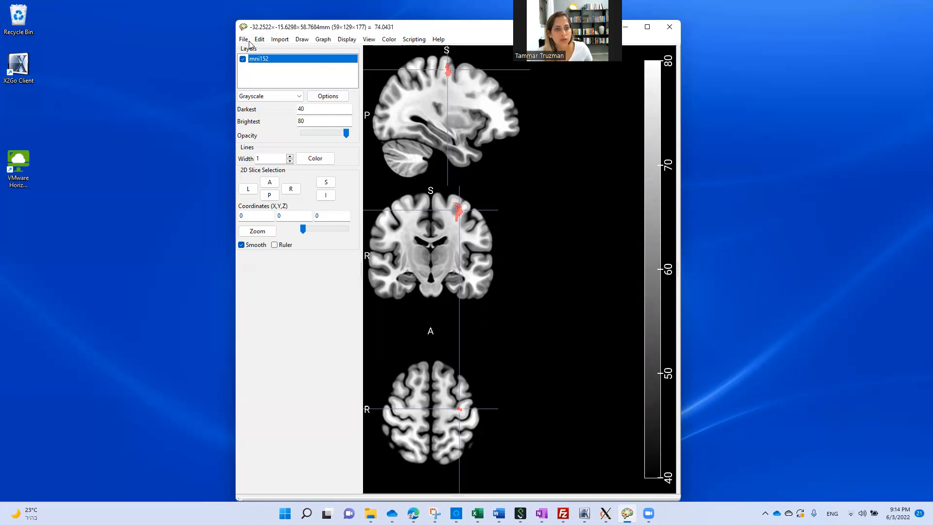
- Bring up the File menu's Add Atlas list offering aal, AICHA and natbrainlab
left_click(243, 39)
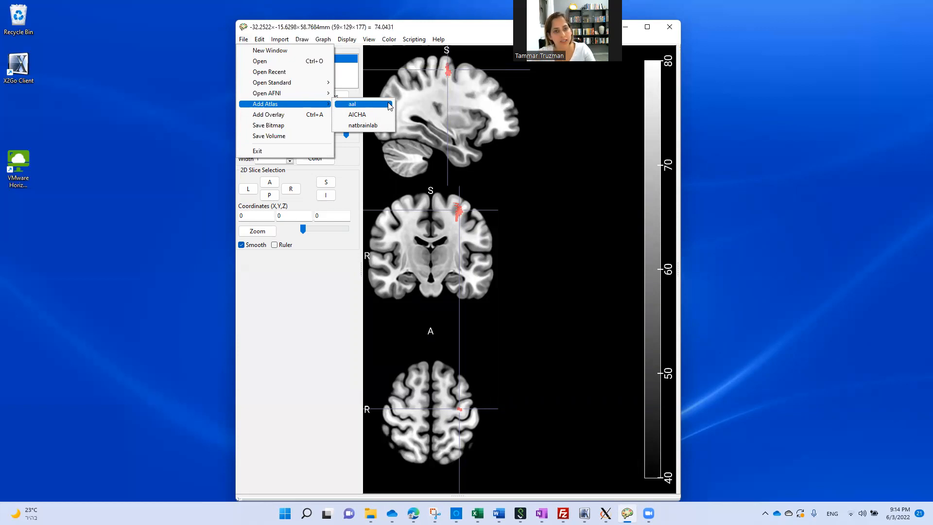
- Load the aal atlas and inspect a couple of its labelled regions with the crosshair
left_click(351, 103)
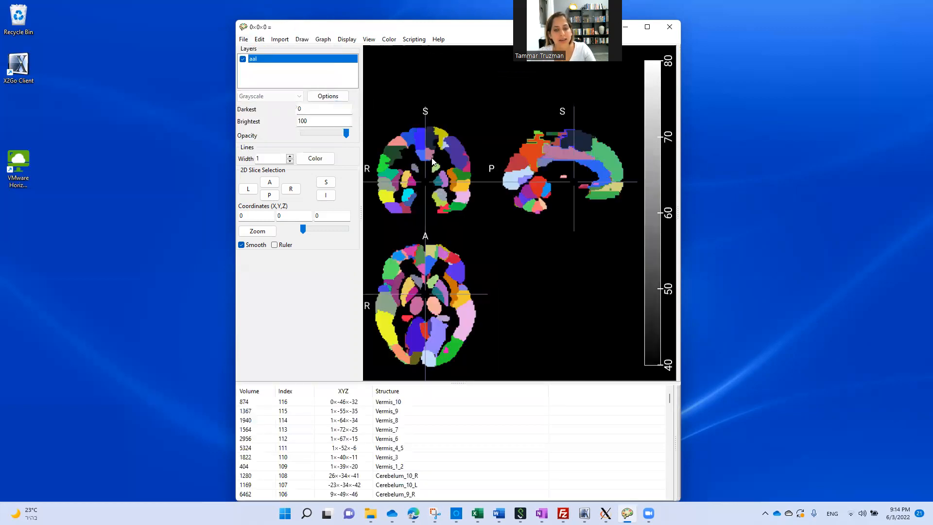
left_click(414, 147)
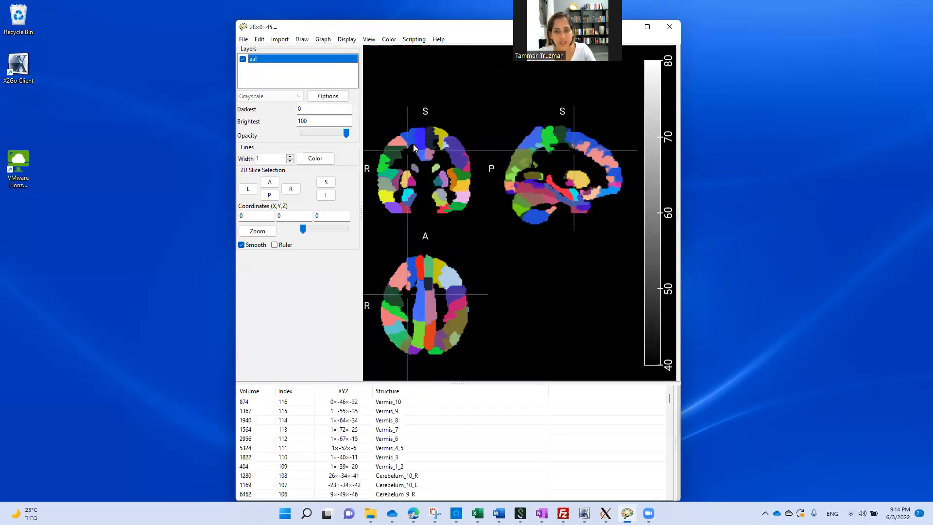
left_click(424, 156)
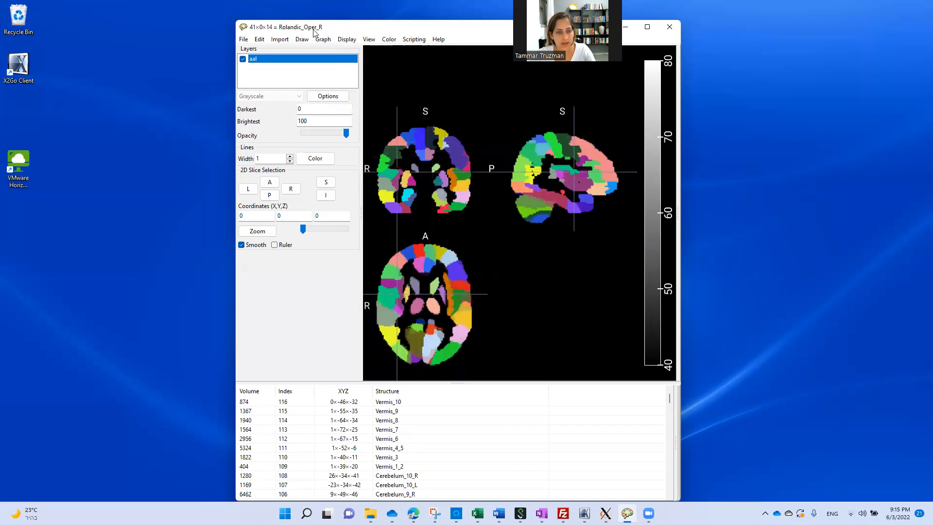
mouse_move(340, 41)
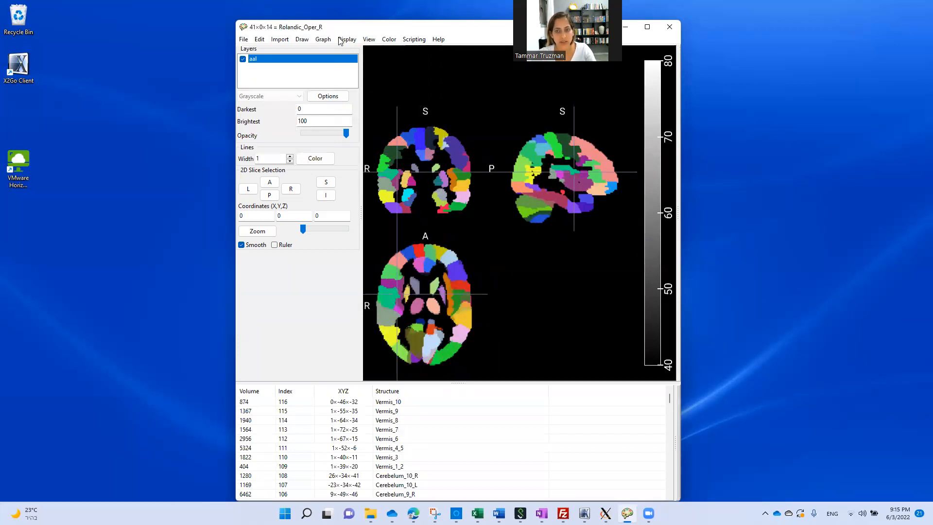
- Overlay sub10_lesionmap on the atlas and place the crosshair on Precentral_L via Supp_Motor_Area_L
left_click(323, 39)
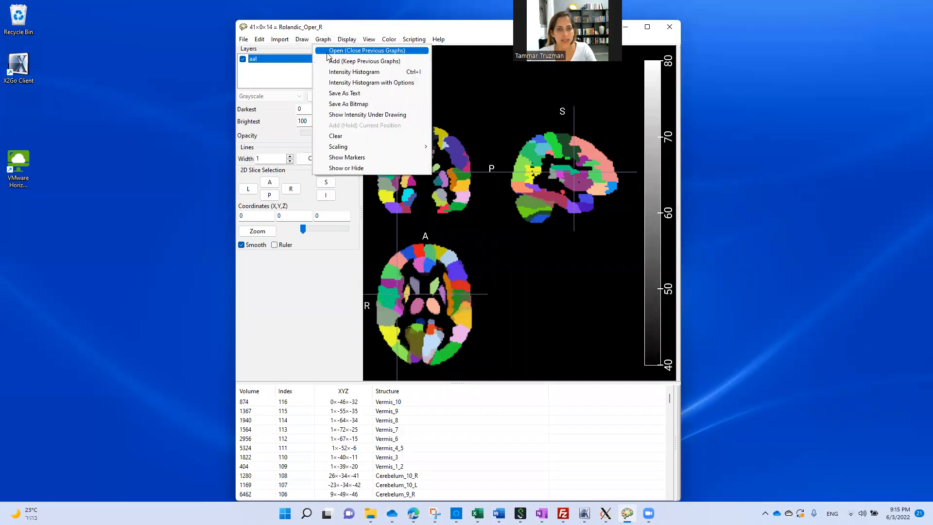
left_click(373, 50)
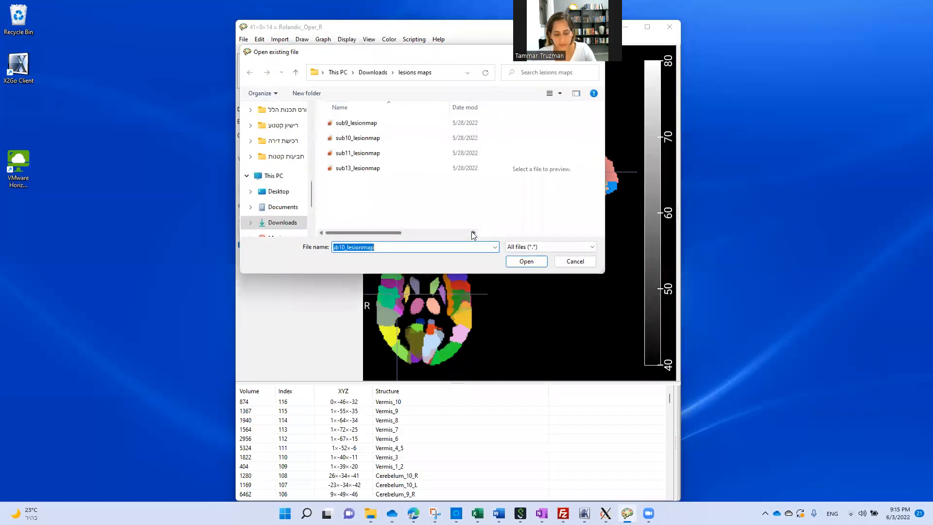
left_click(526, 260)
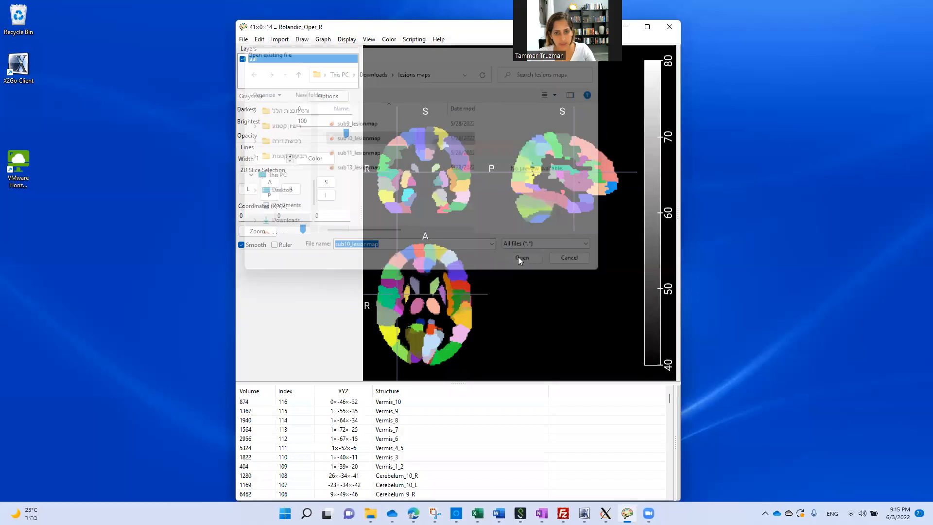
left_click(521, 257)
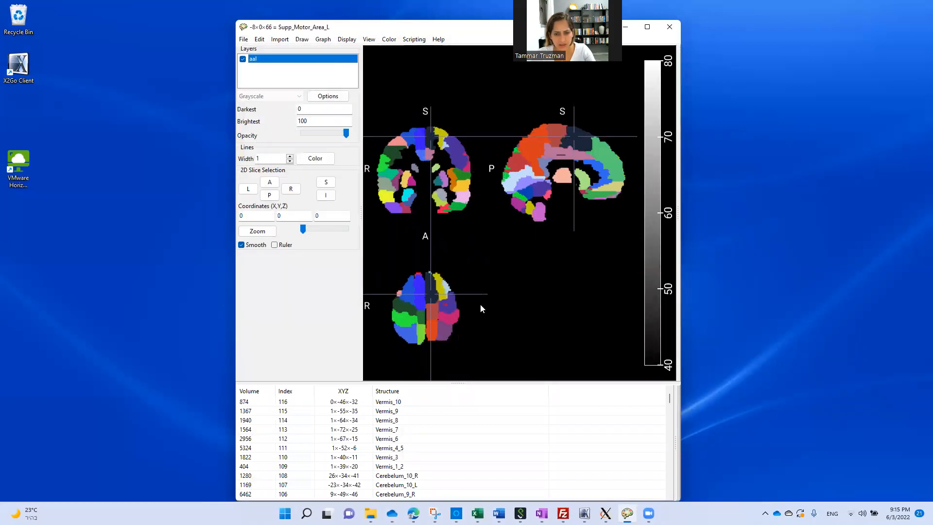
left_click(445, 308)
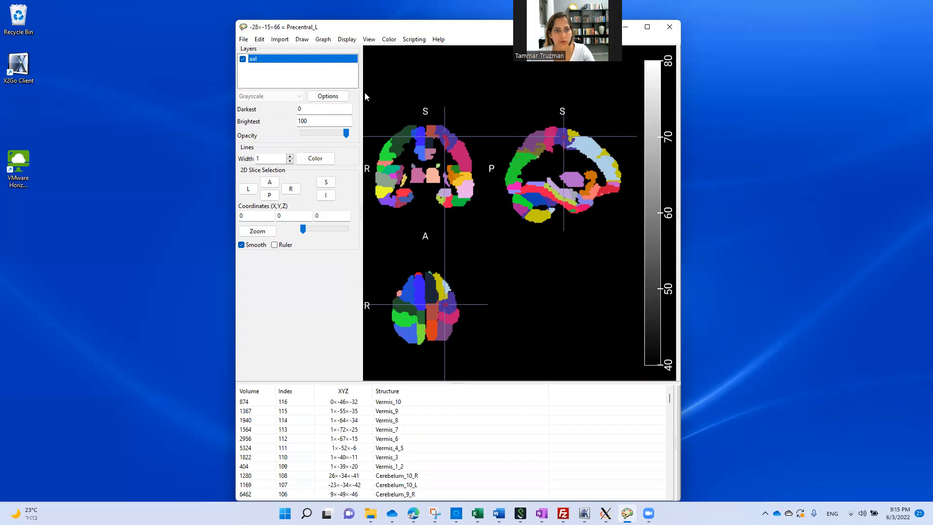
left_click(301, 39)
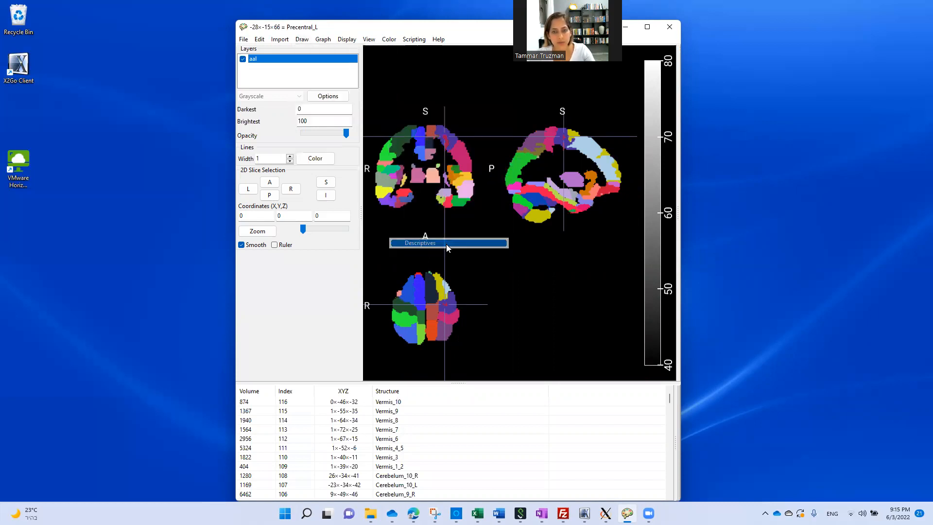
- Compute Precentral_L descriptives showing 499 of 28174 voxels non-zero, then return to the atlas views
left_click(420, 243)
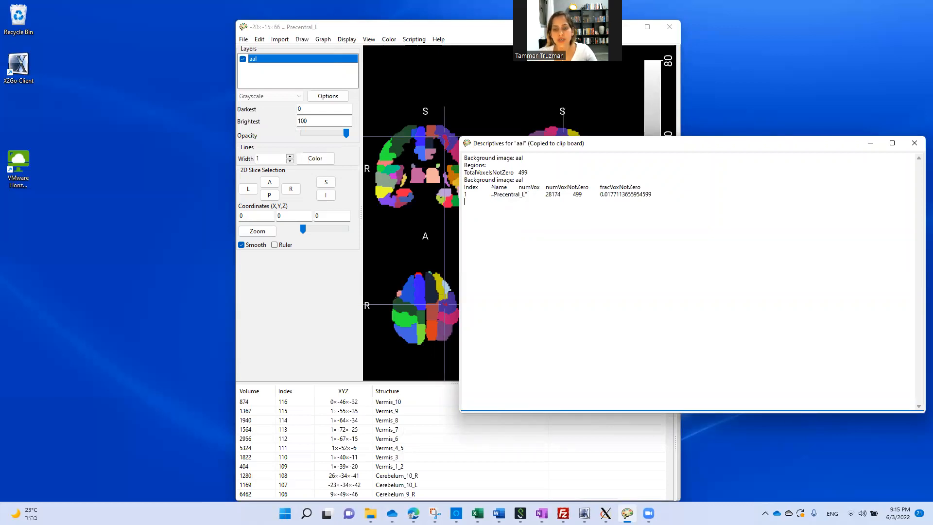
double_click(509, 194)
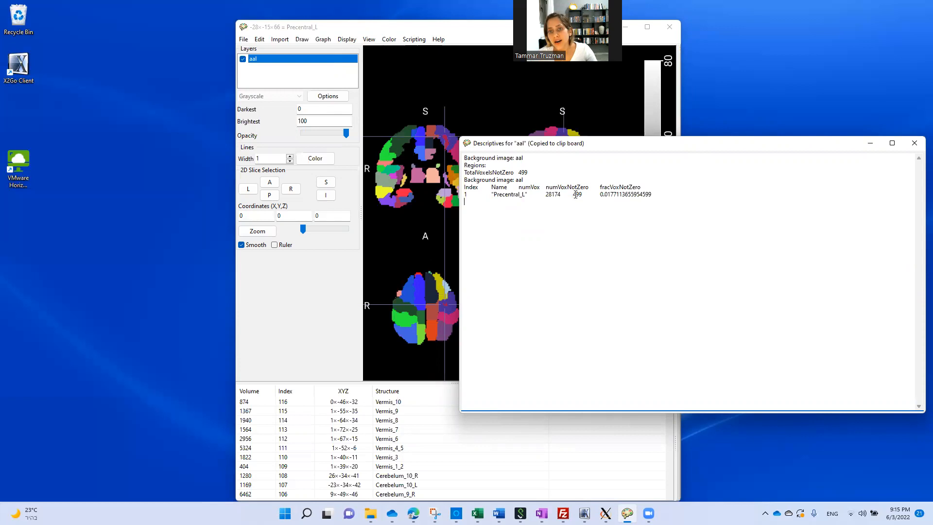
double_click(577, 195)
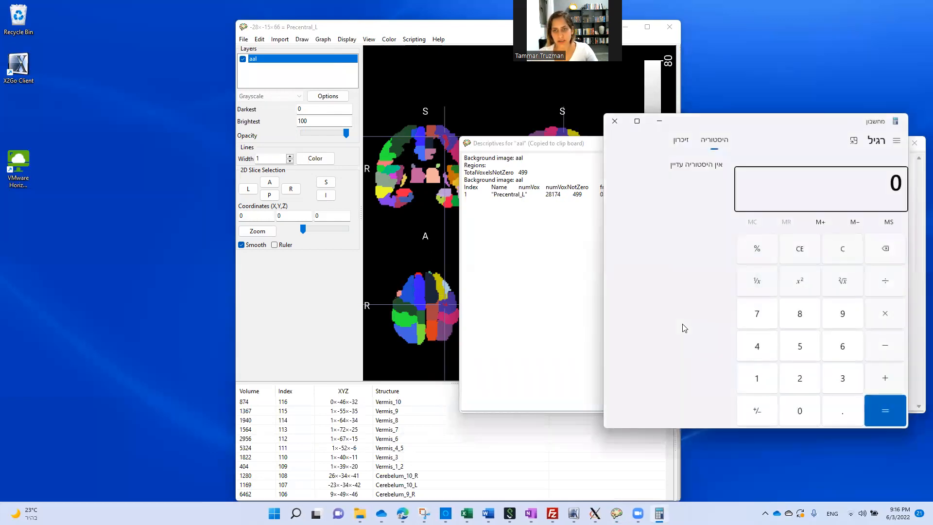
mouse_move(692, 293)
type("1269 - 499 =")
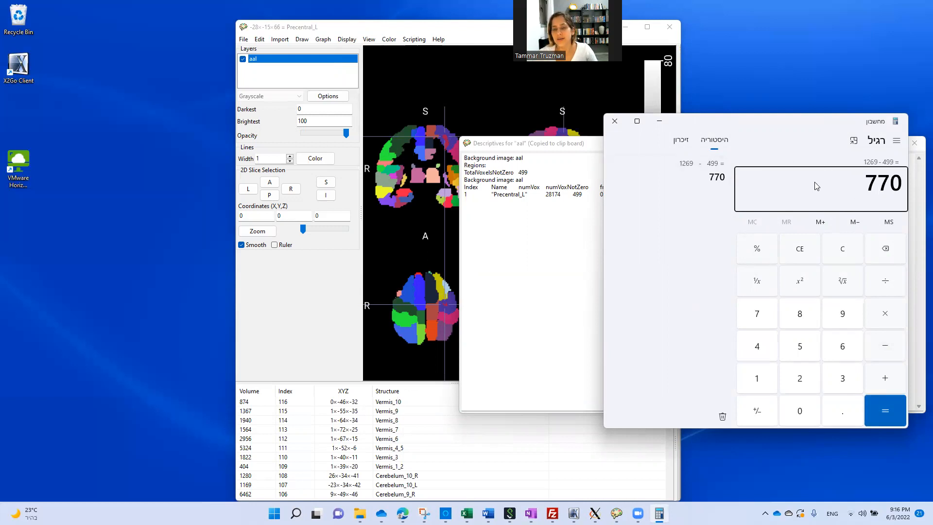
mouse_move(740, 196)
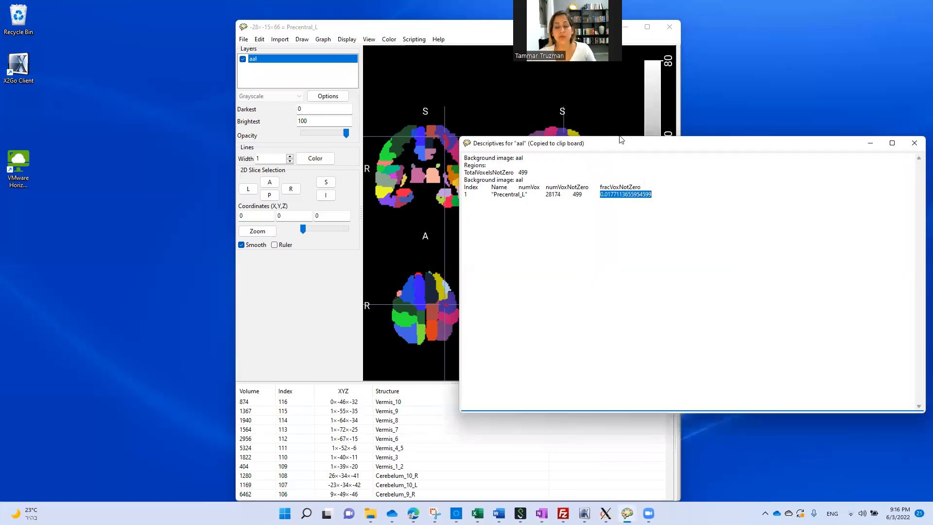
mouse_move(609, 116)
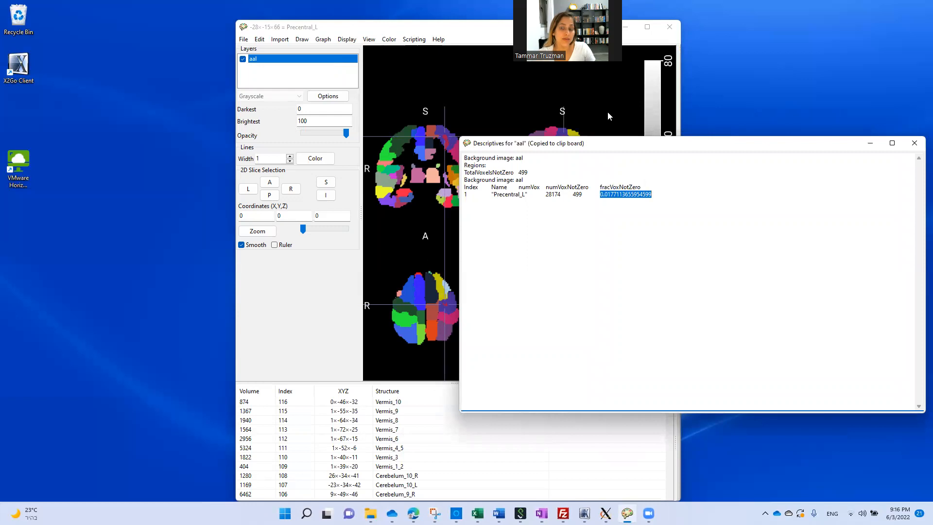
mouse_move(529, 233)
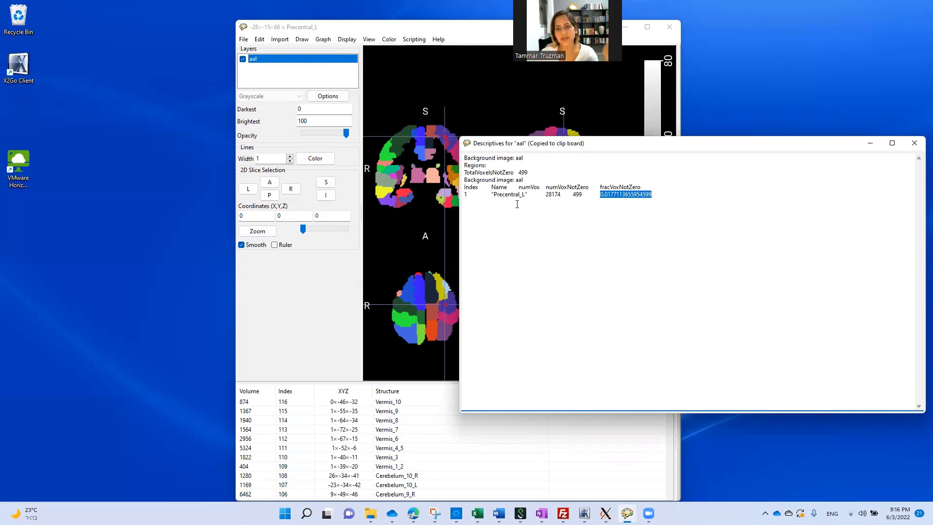
left_click(914, 142)
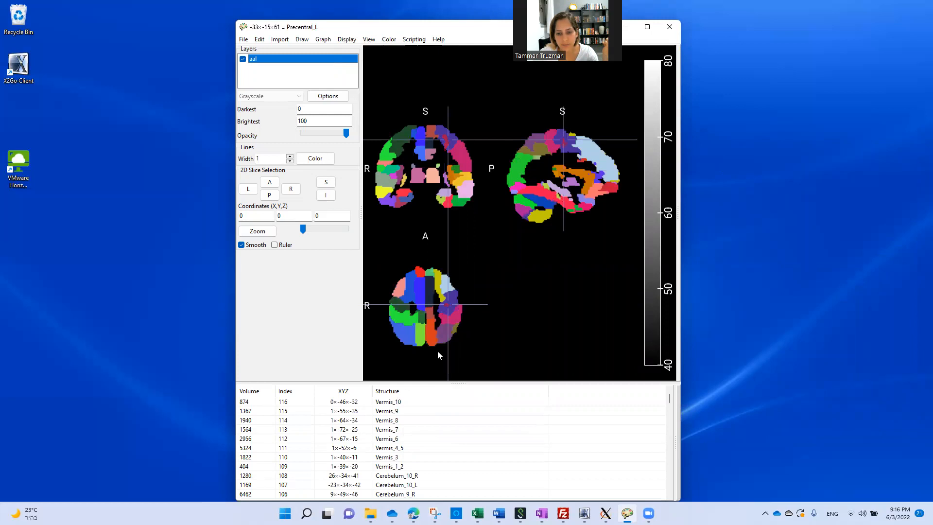
left_click(448, 306)
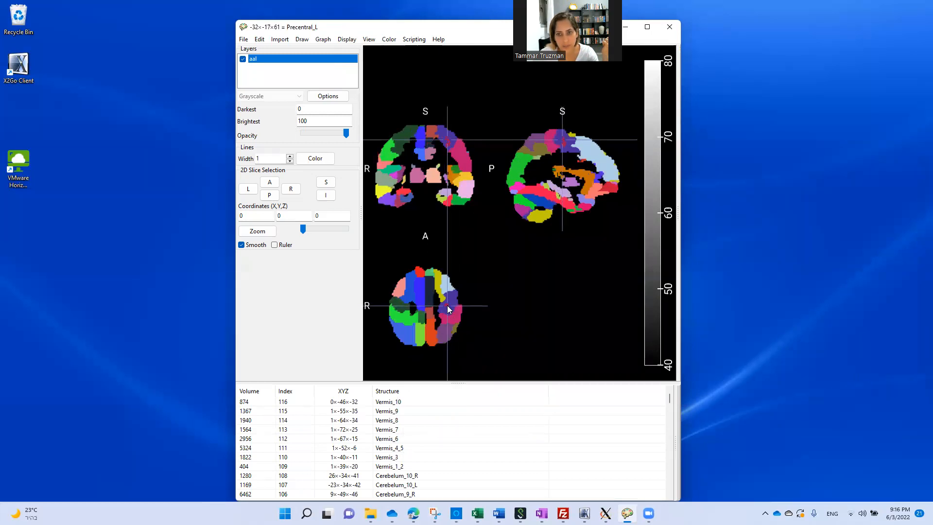
left_click(563, 147)
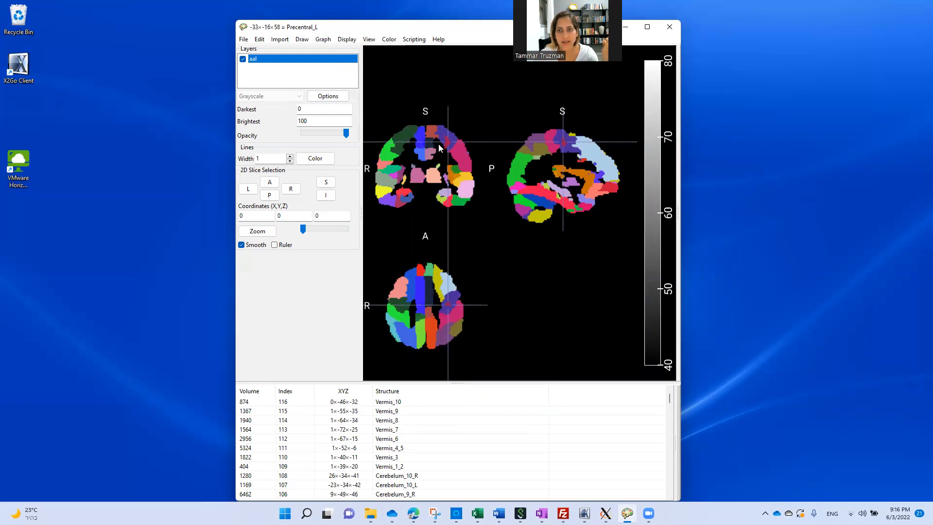
mouse_move(448, 146)
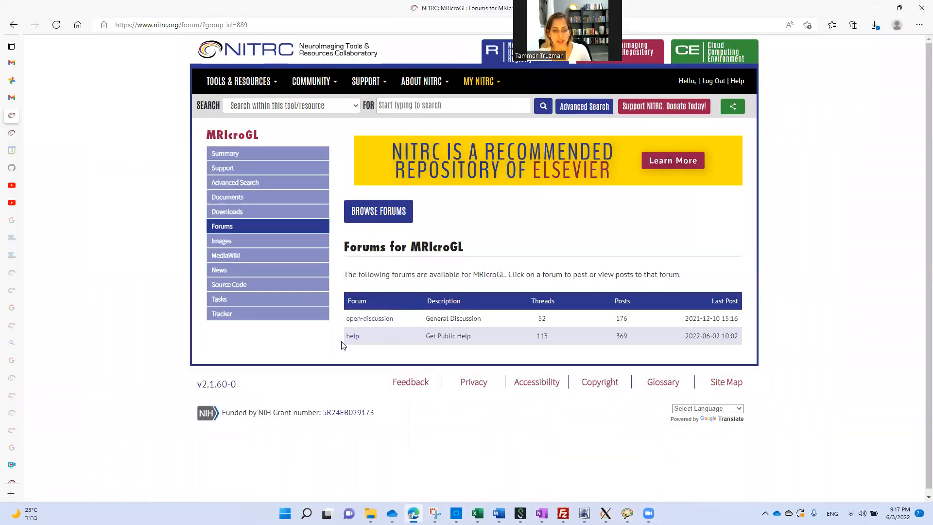
- Enter the MRIcroGL 'help' forum listing its 113 discussion topics
left_click(352, 335)
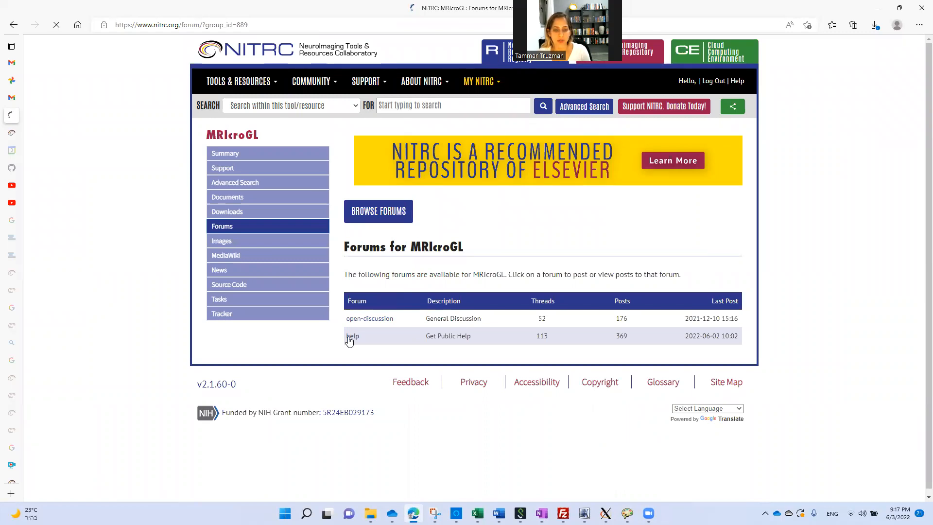
left_click(352, 335)
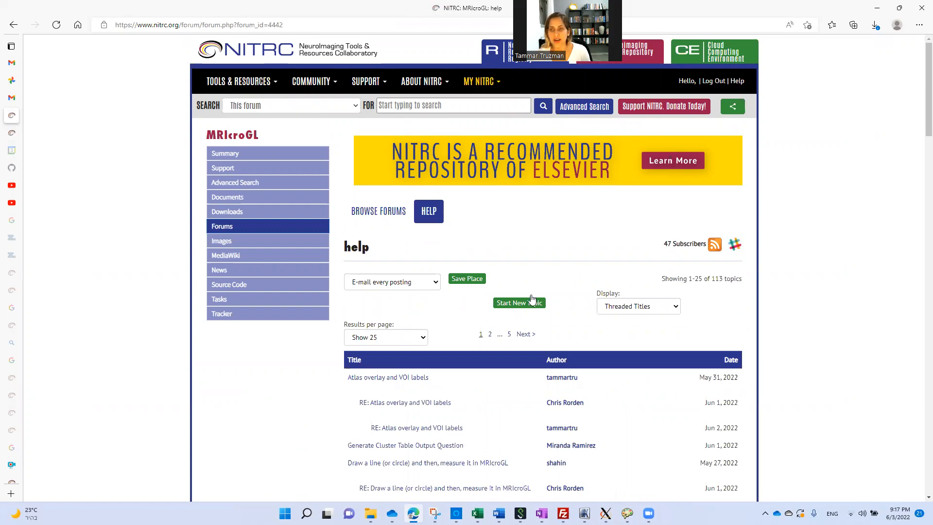
mouse_move(921, 21)
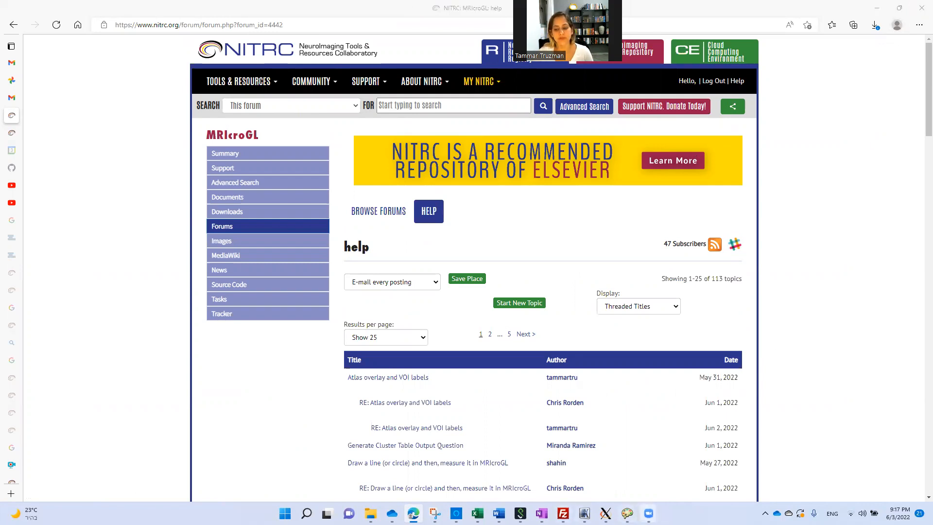
mouse_move(693, 470)
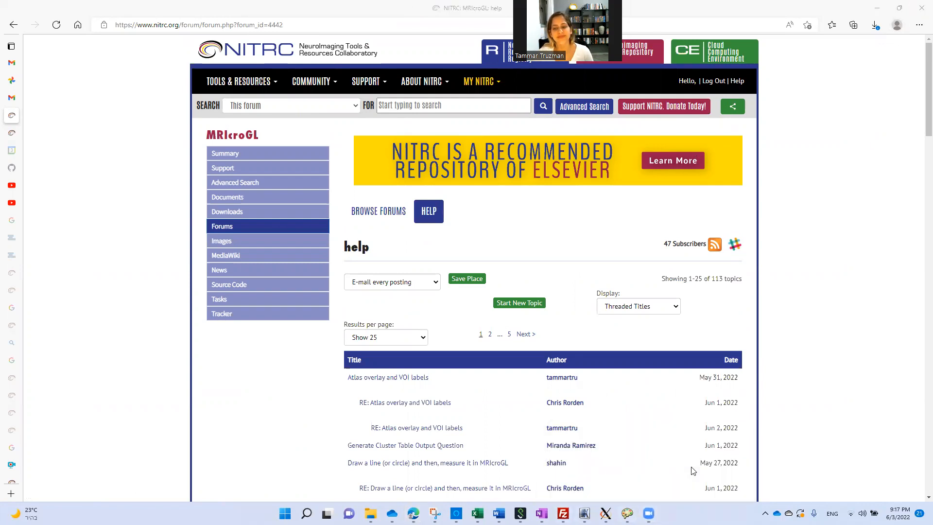